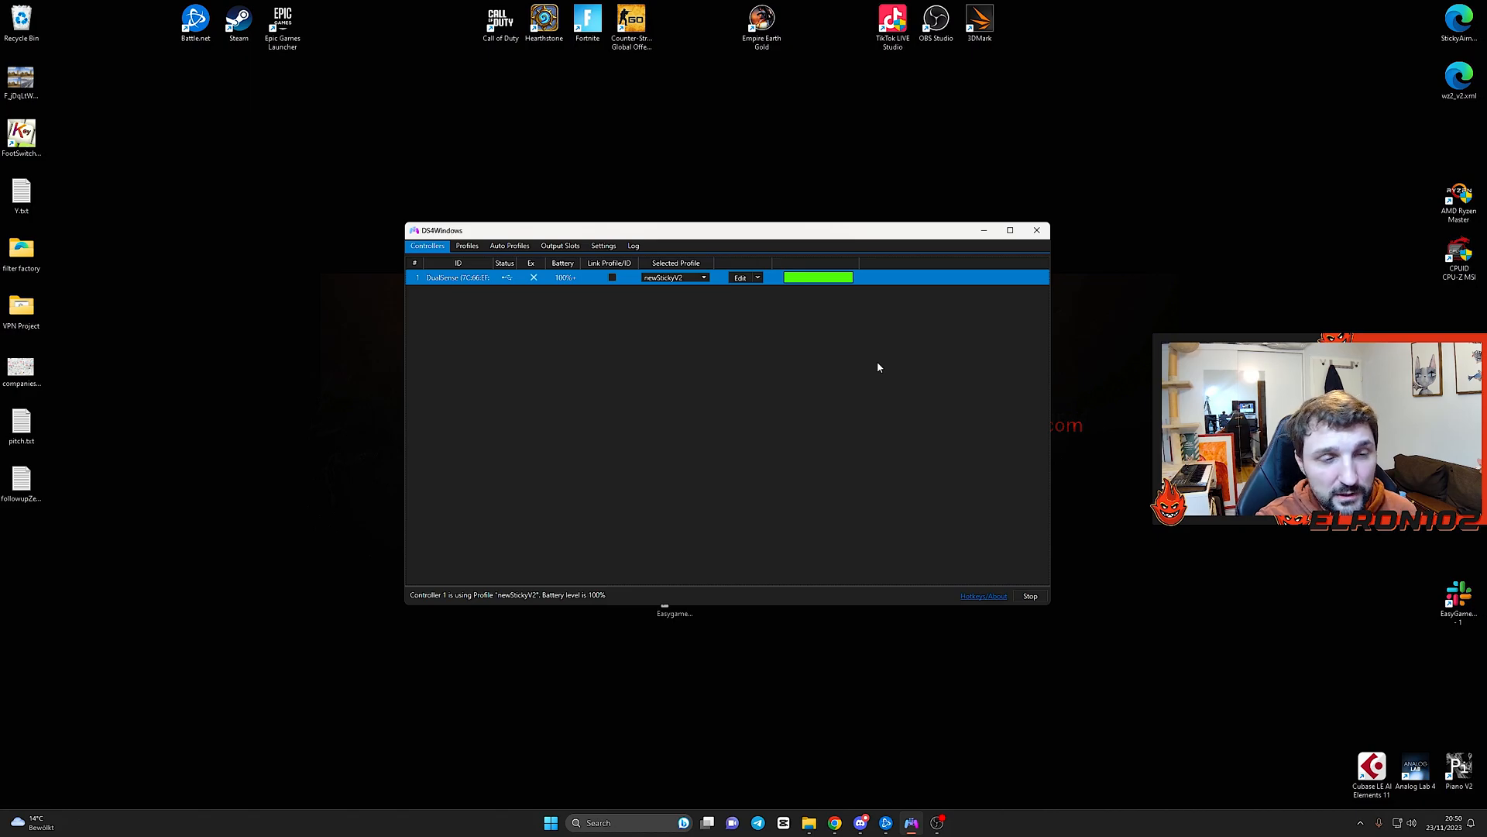
mouse_move(762, 387)
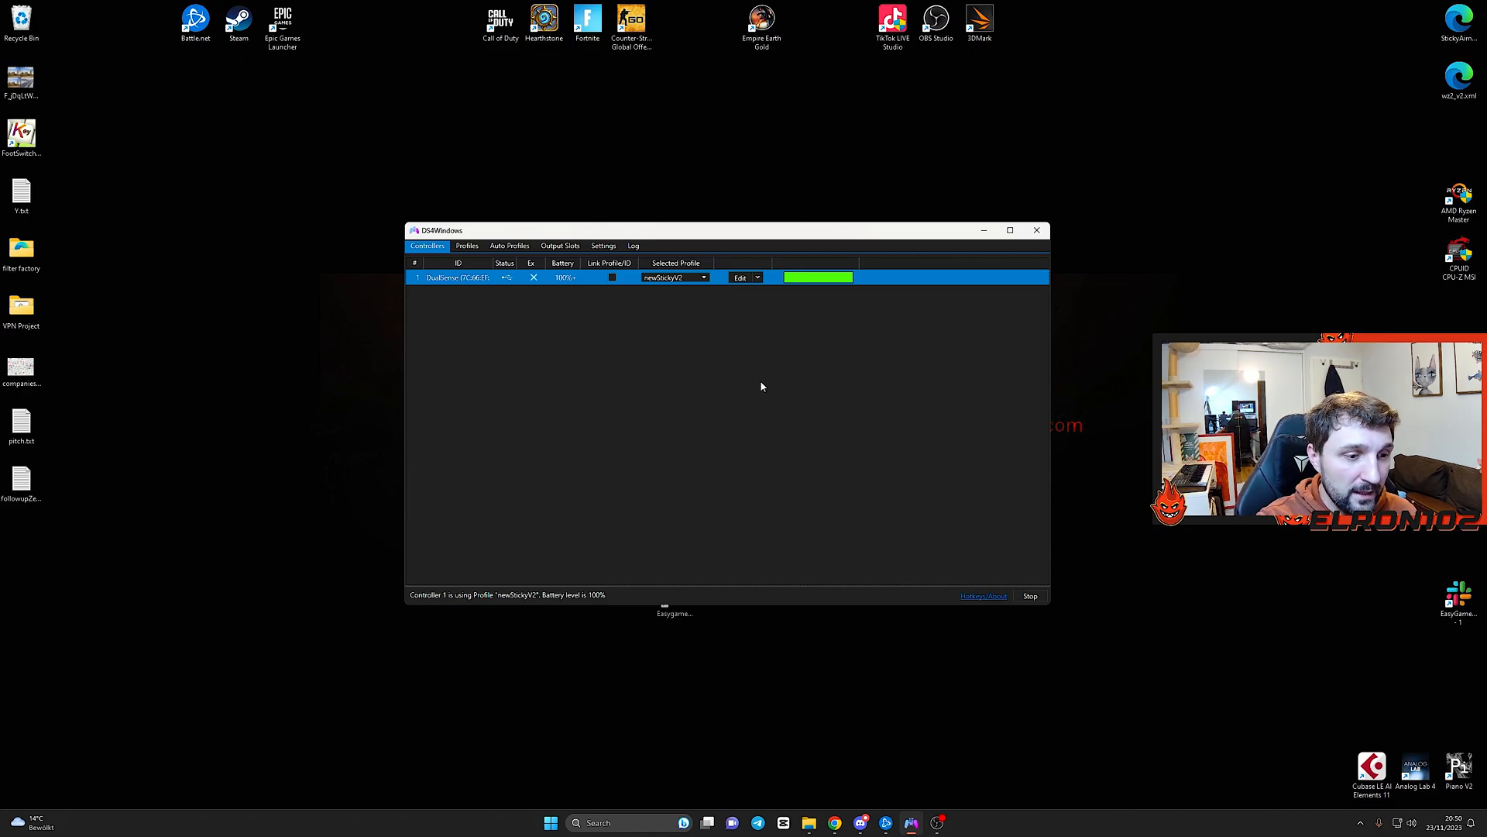
mouse_move(779, 359)
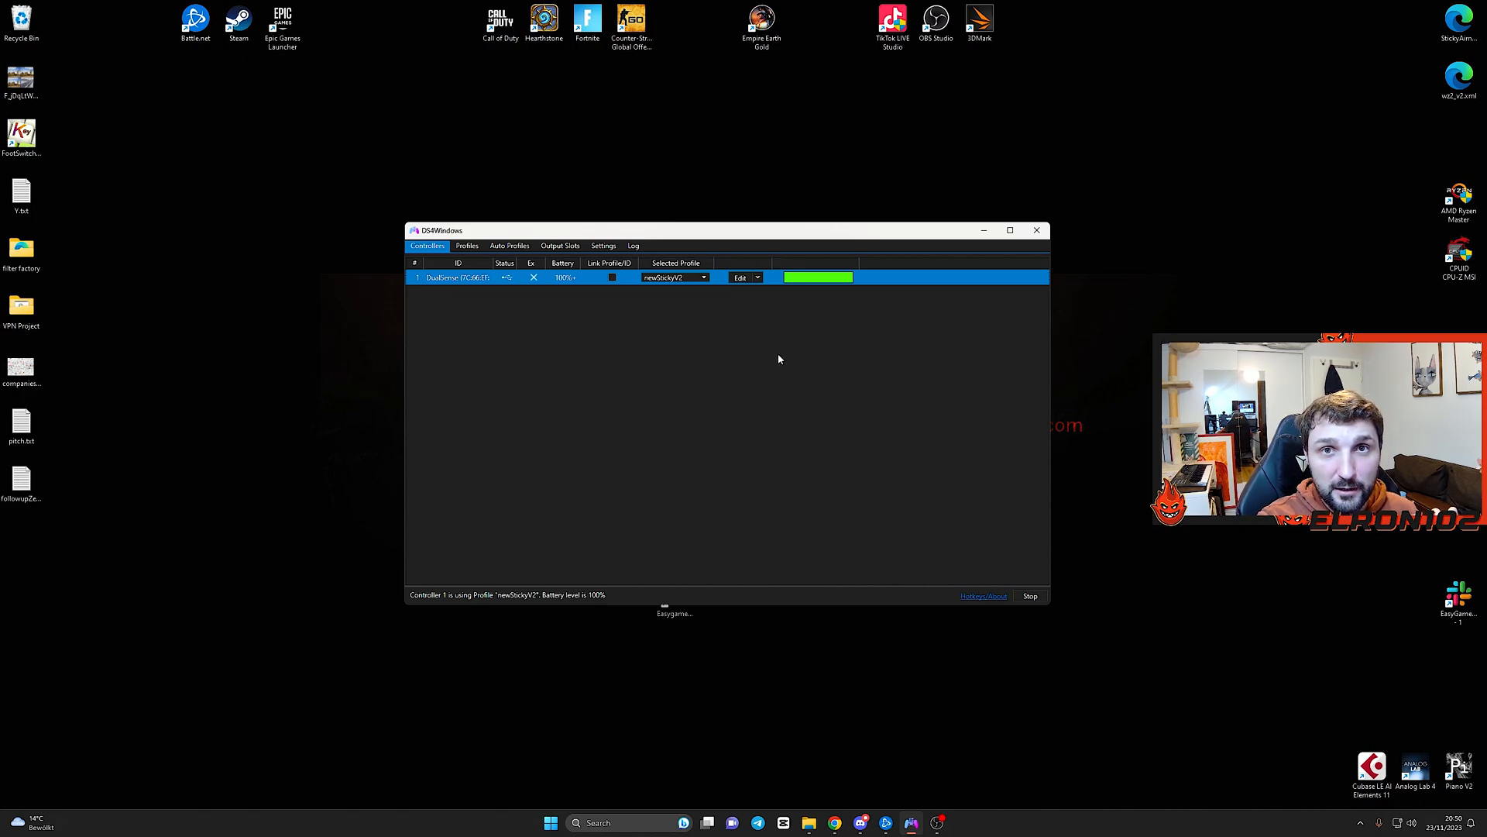
mouse_move(773, 338)
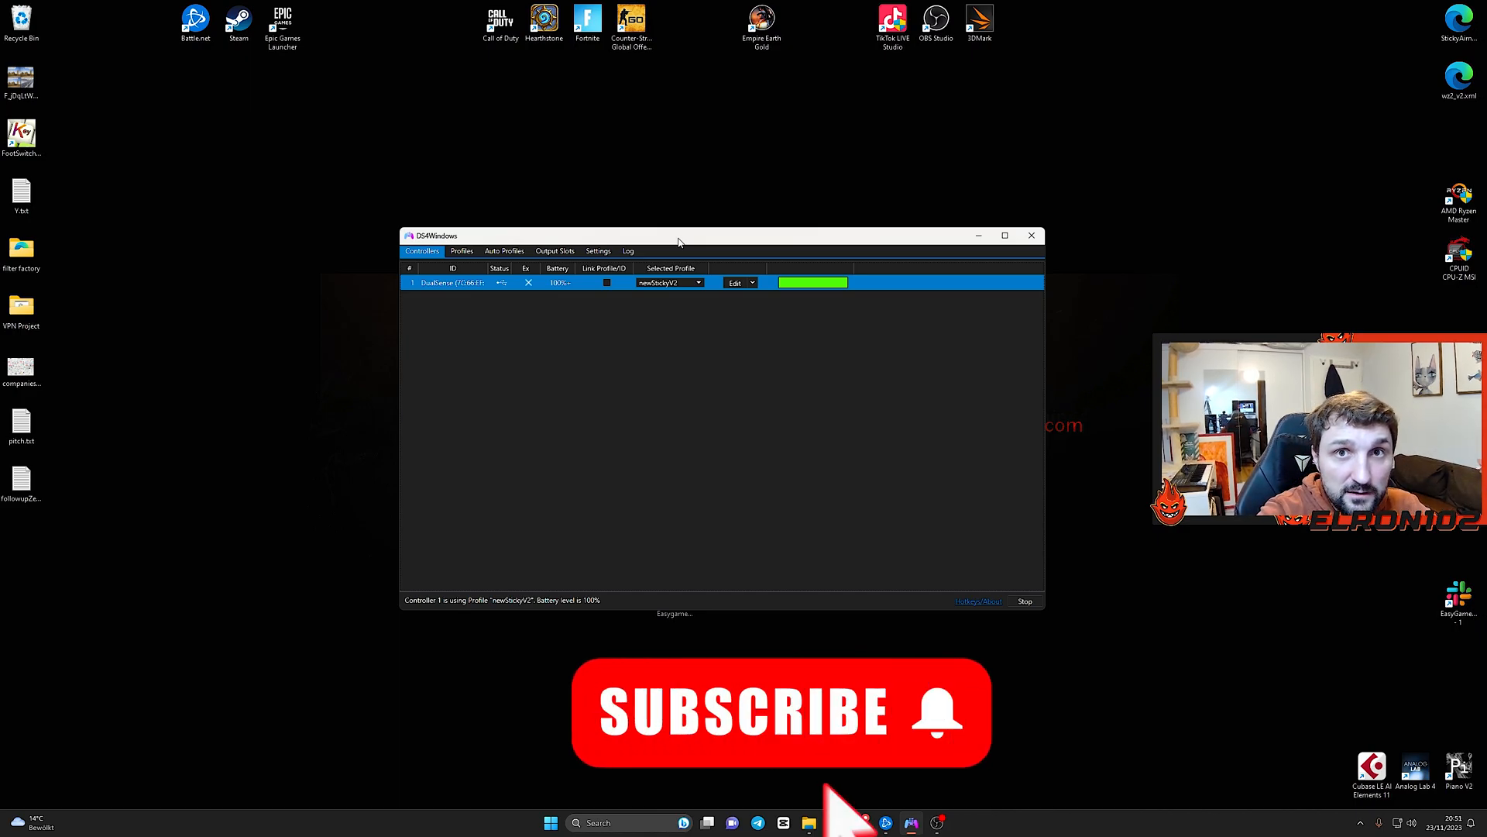
mouse_move(936, 735)
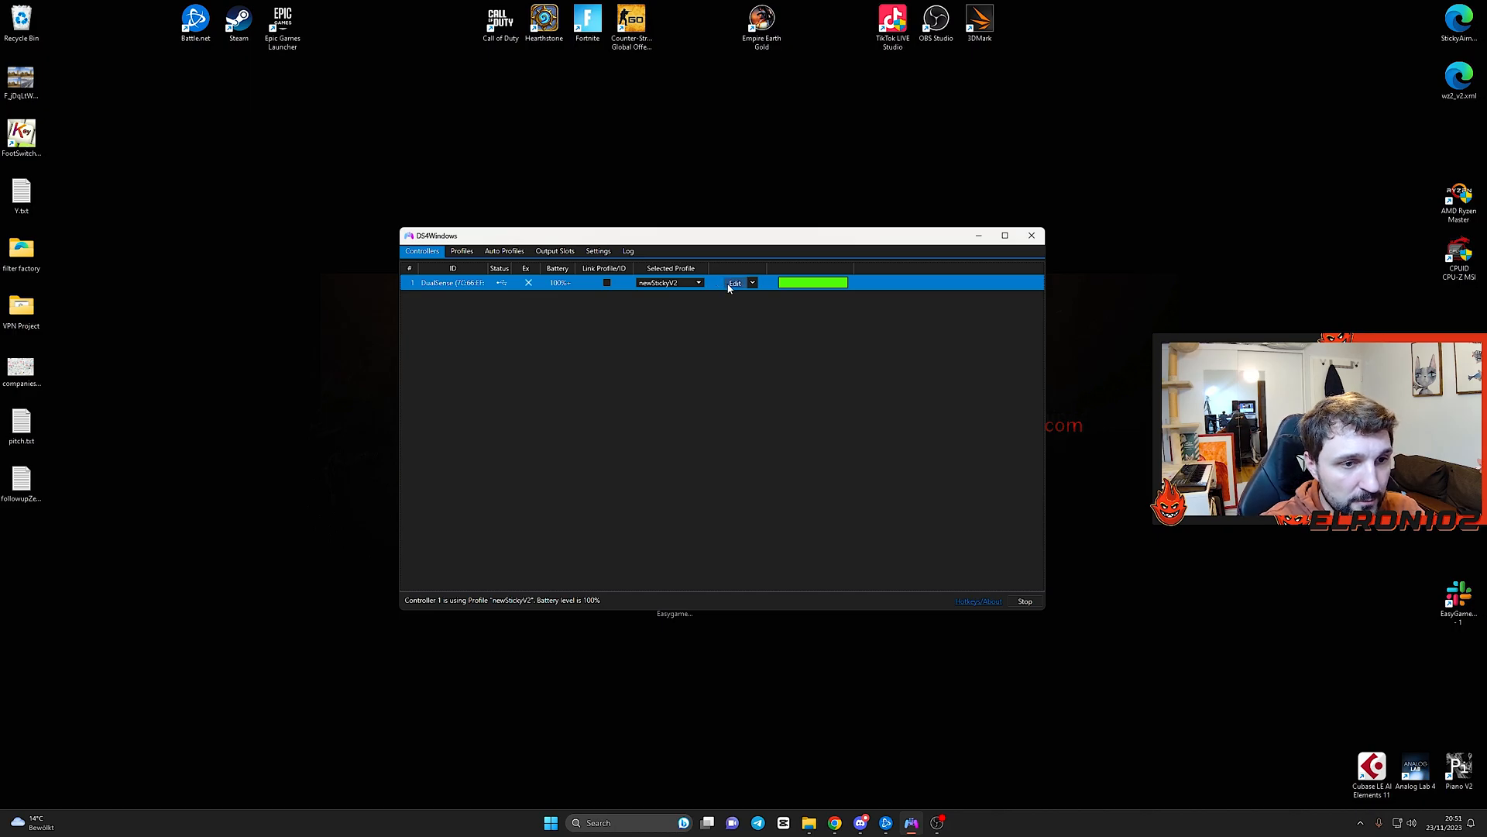
Review the newStickyV2 profile's LS and RS dead zones, outer binding and curve settings.
left_click(734, 282)
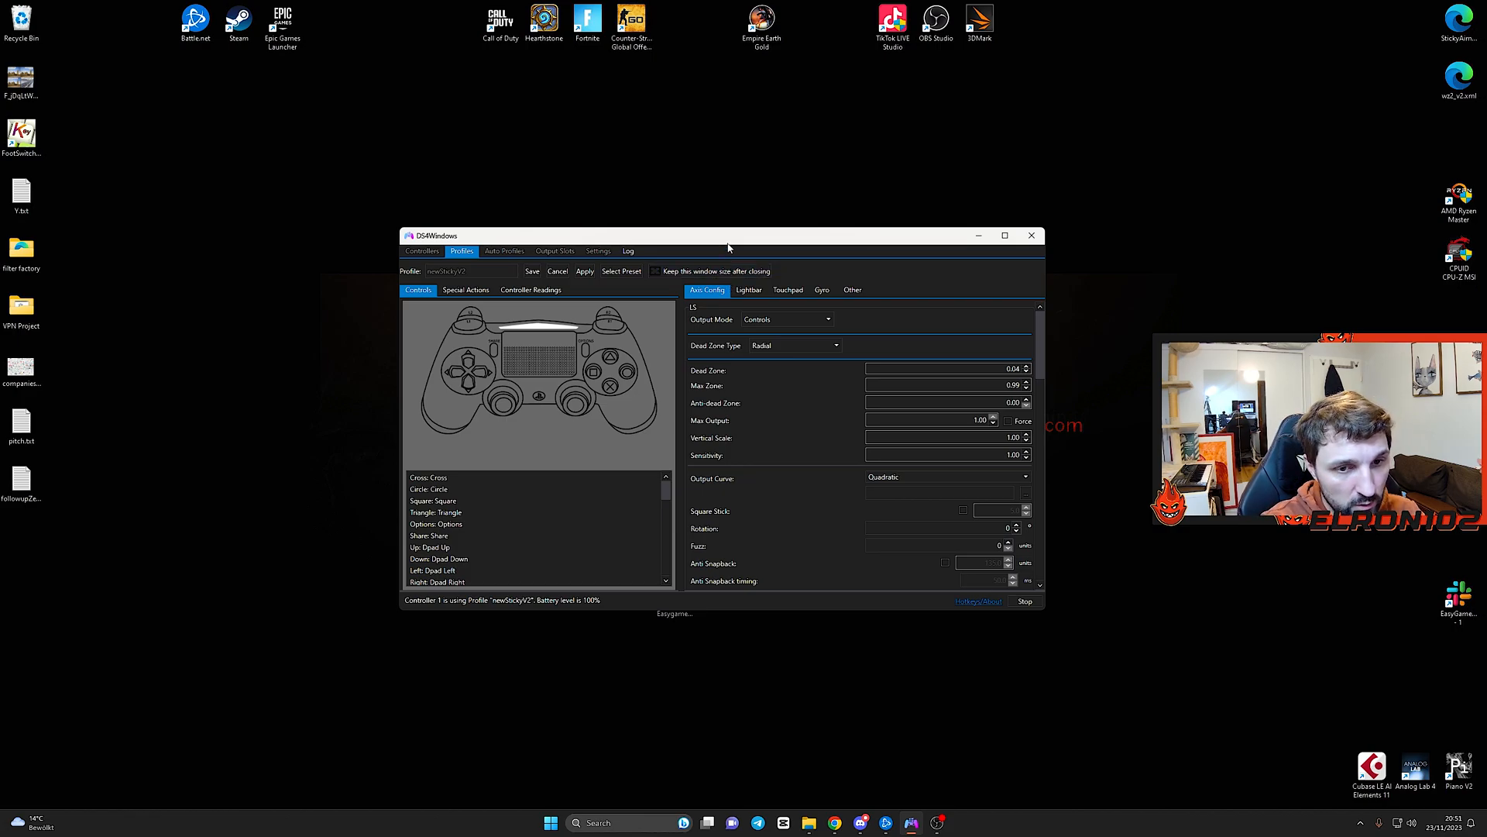
mouse_move(644, 217)
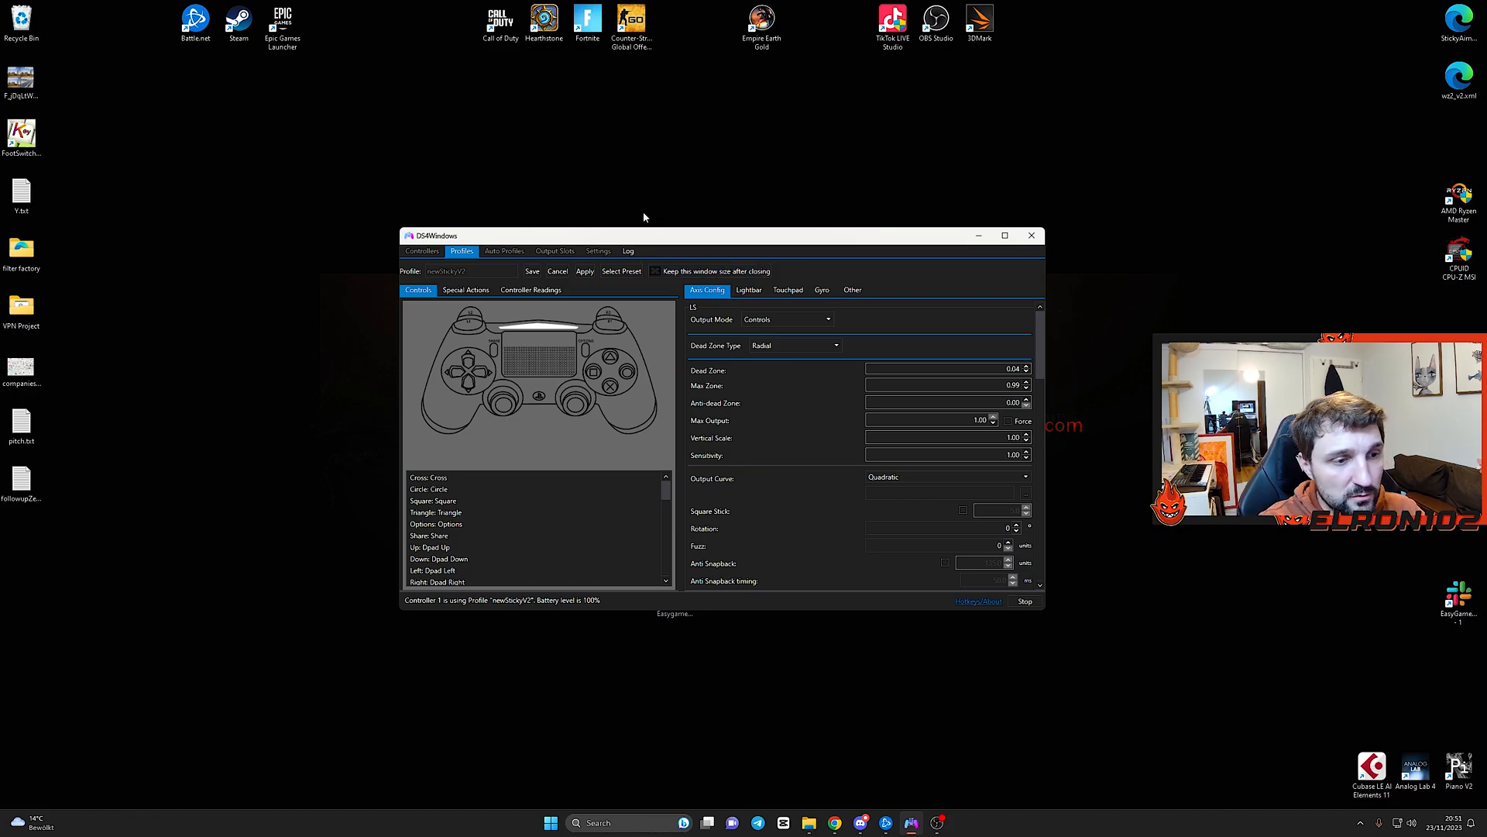
mouse_move(660, 237)
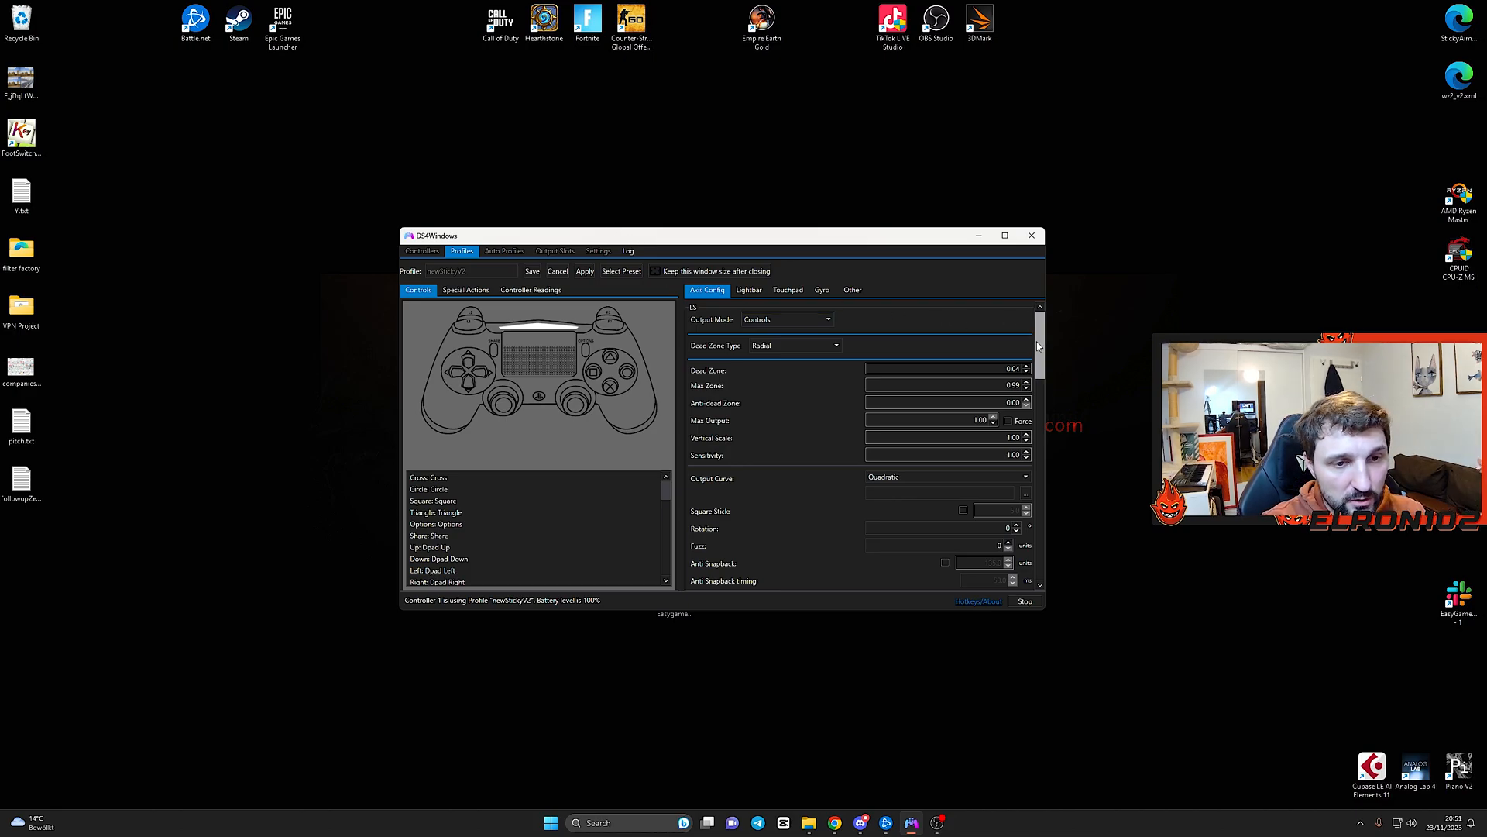
mouse_move(855, 519)
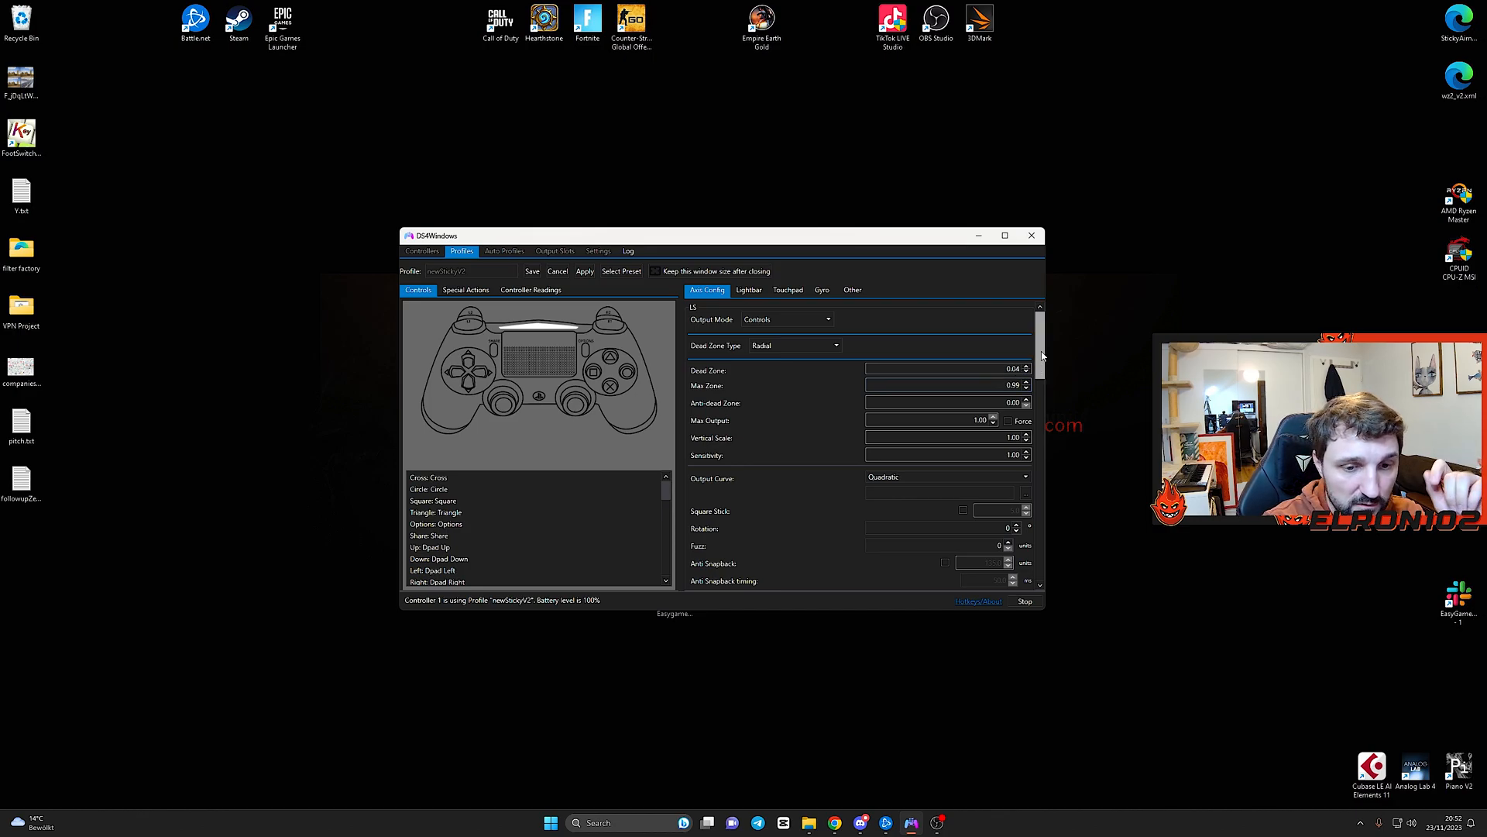
scroll("down", 3)
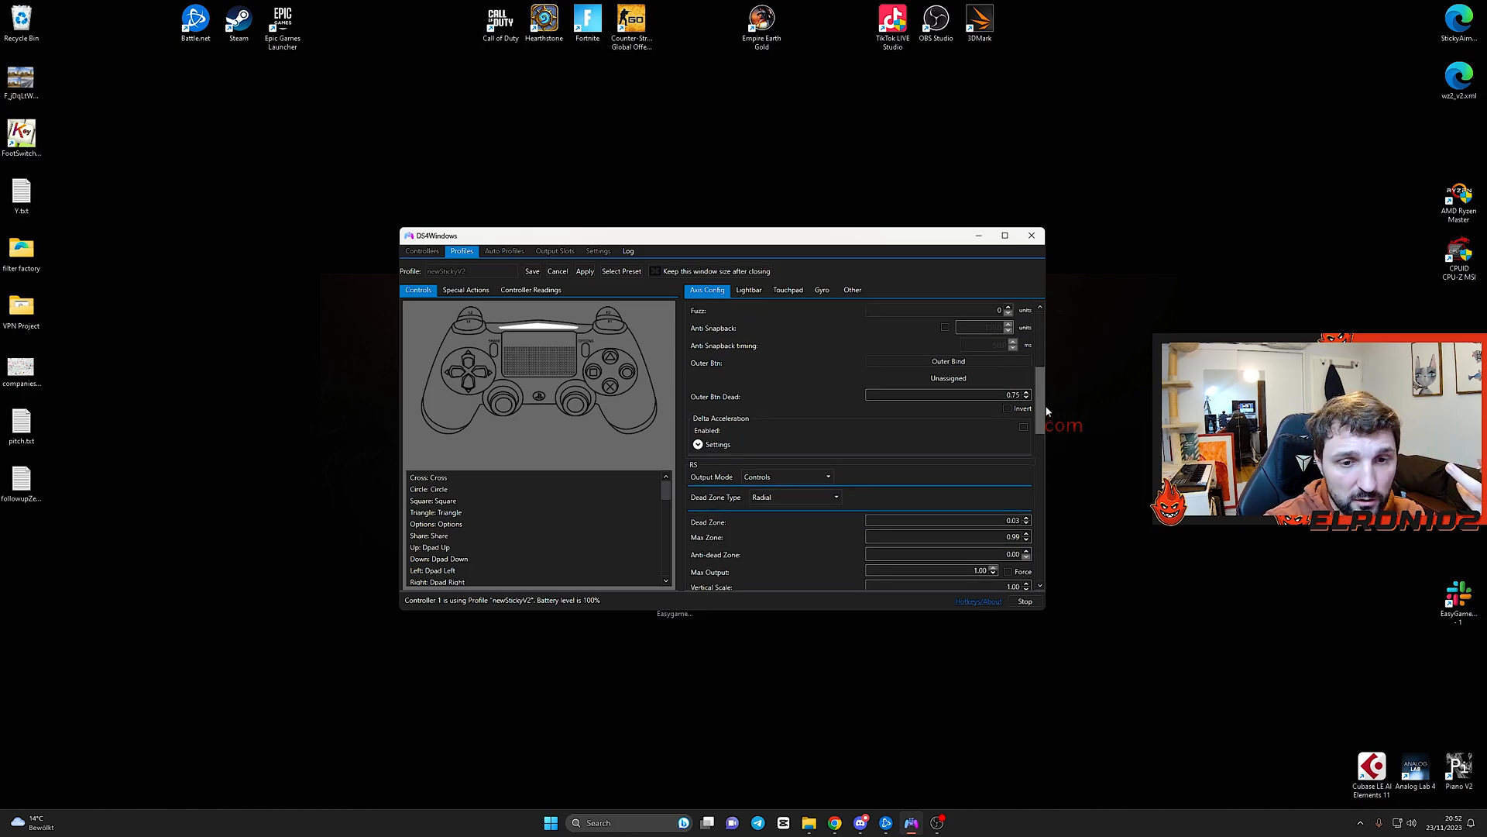
scroll("down", 3)
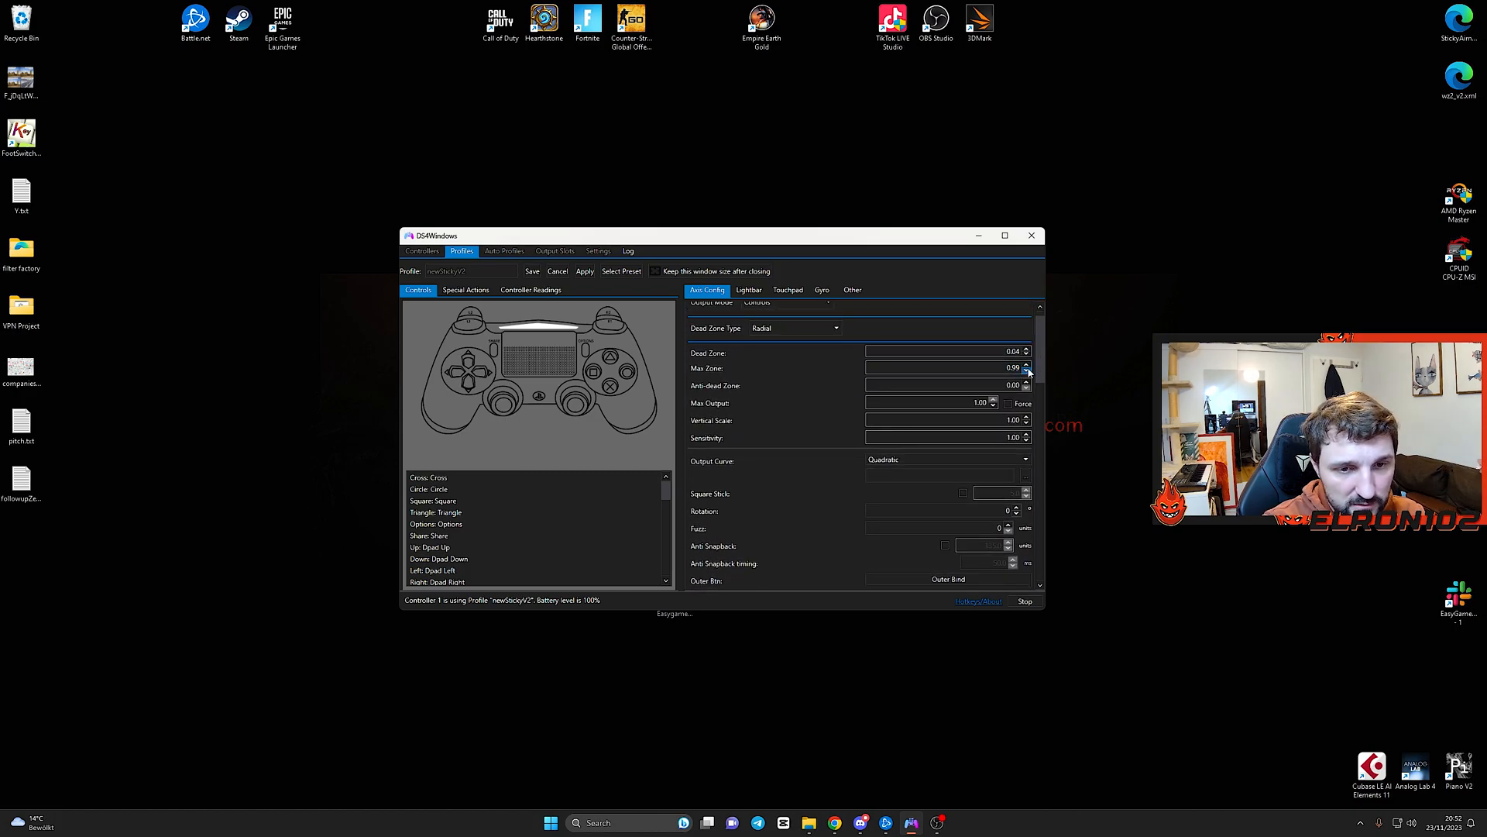
scroll("down", 3)
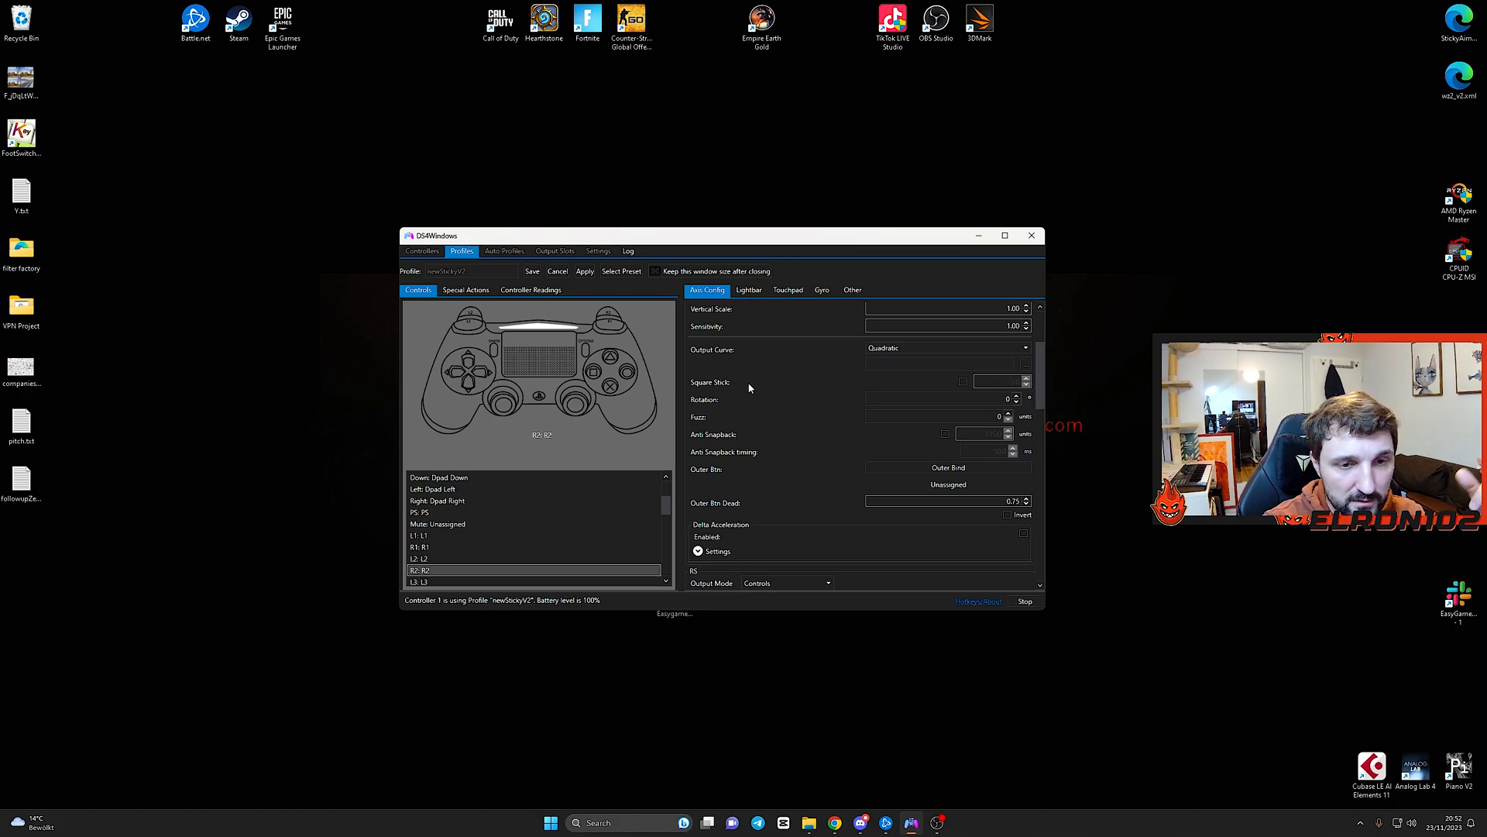
scroll("down", 3)
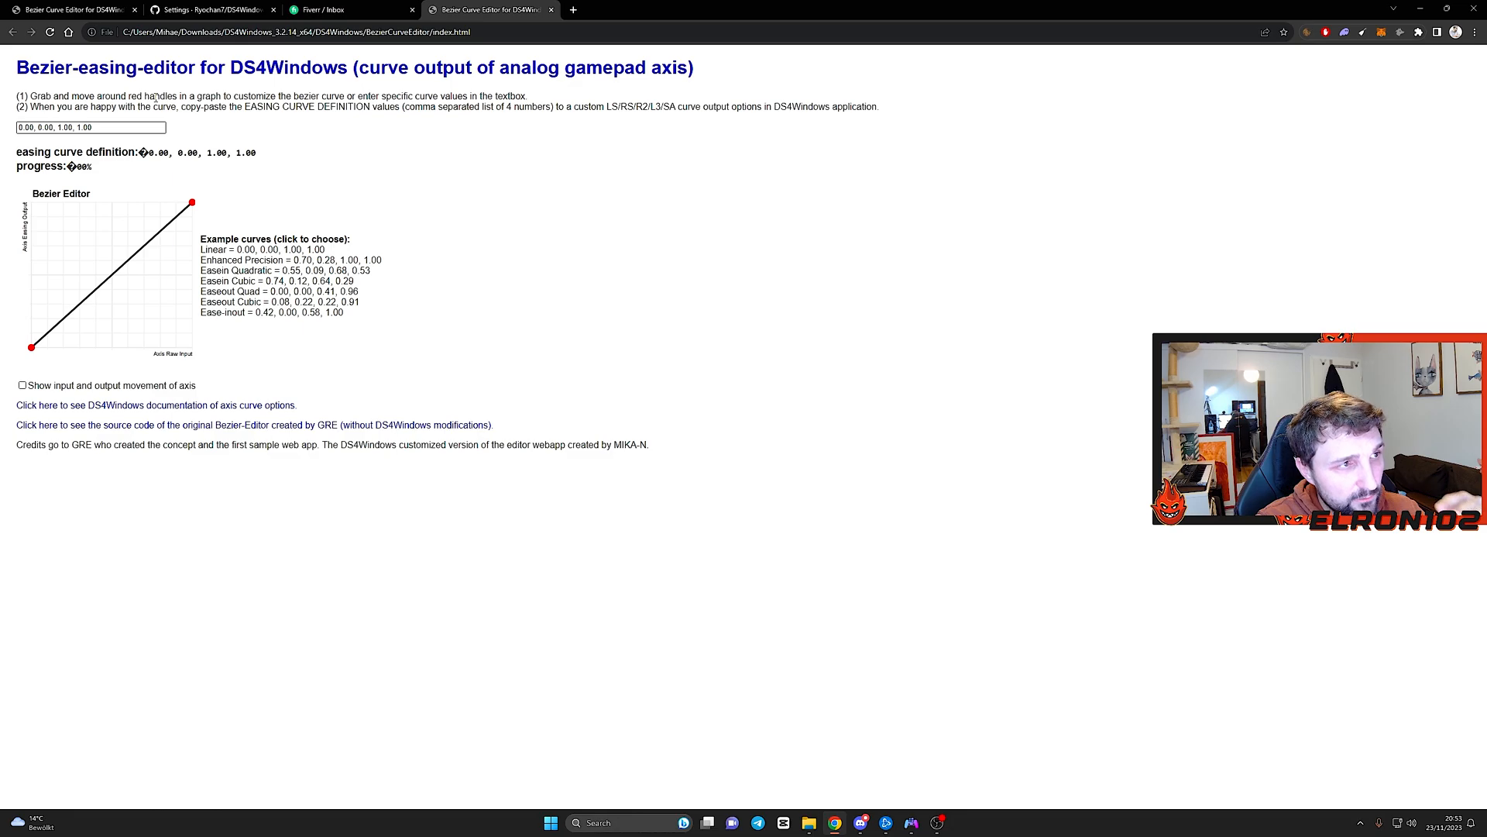
mouse_move(120, 185)
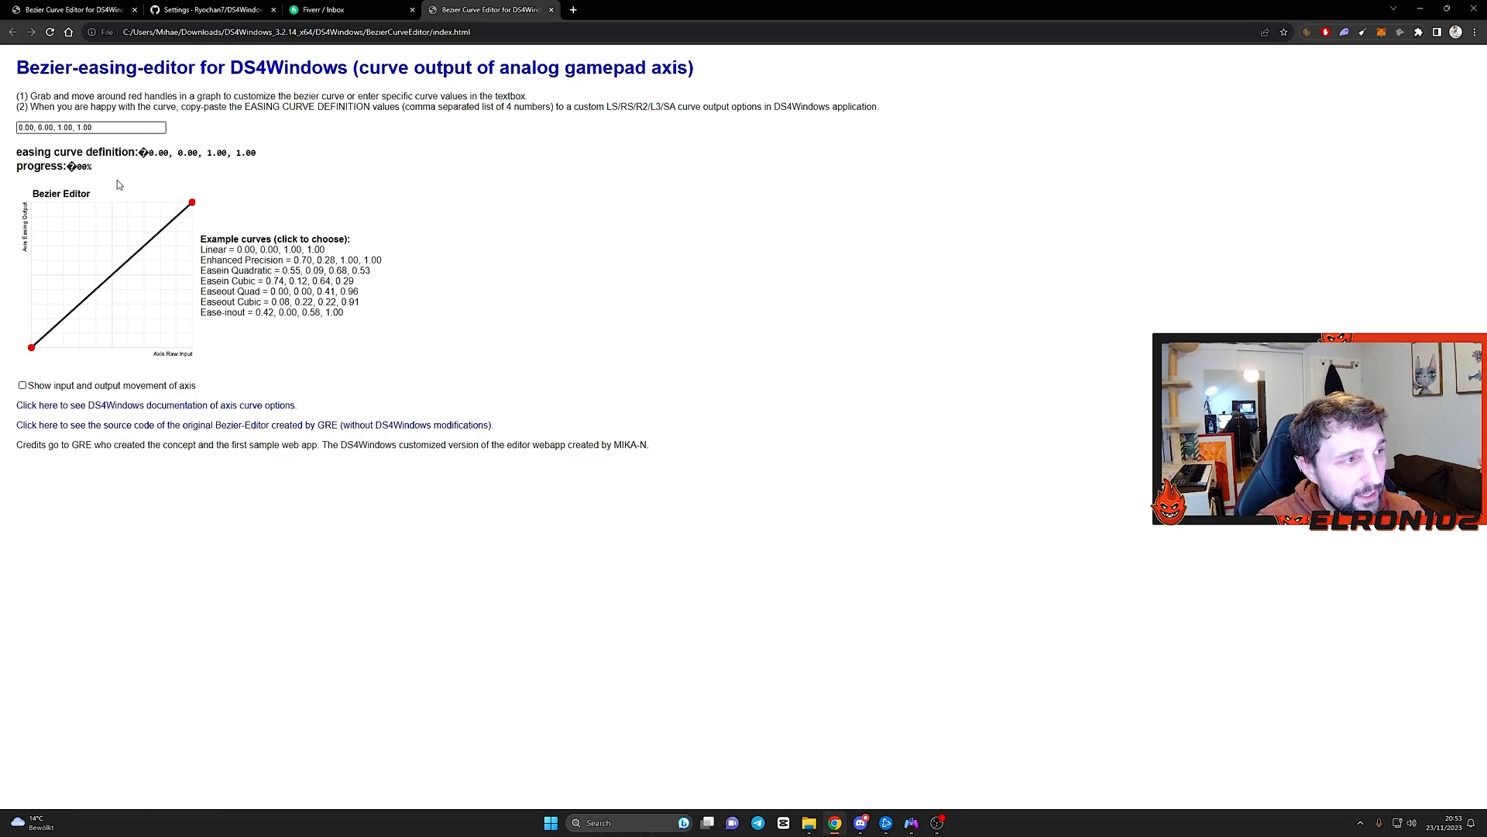
mouse_move(228, 223)
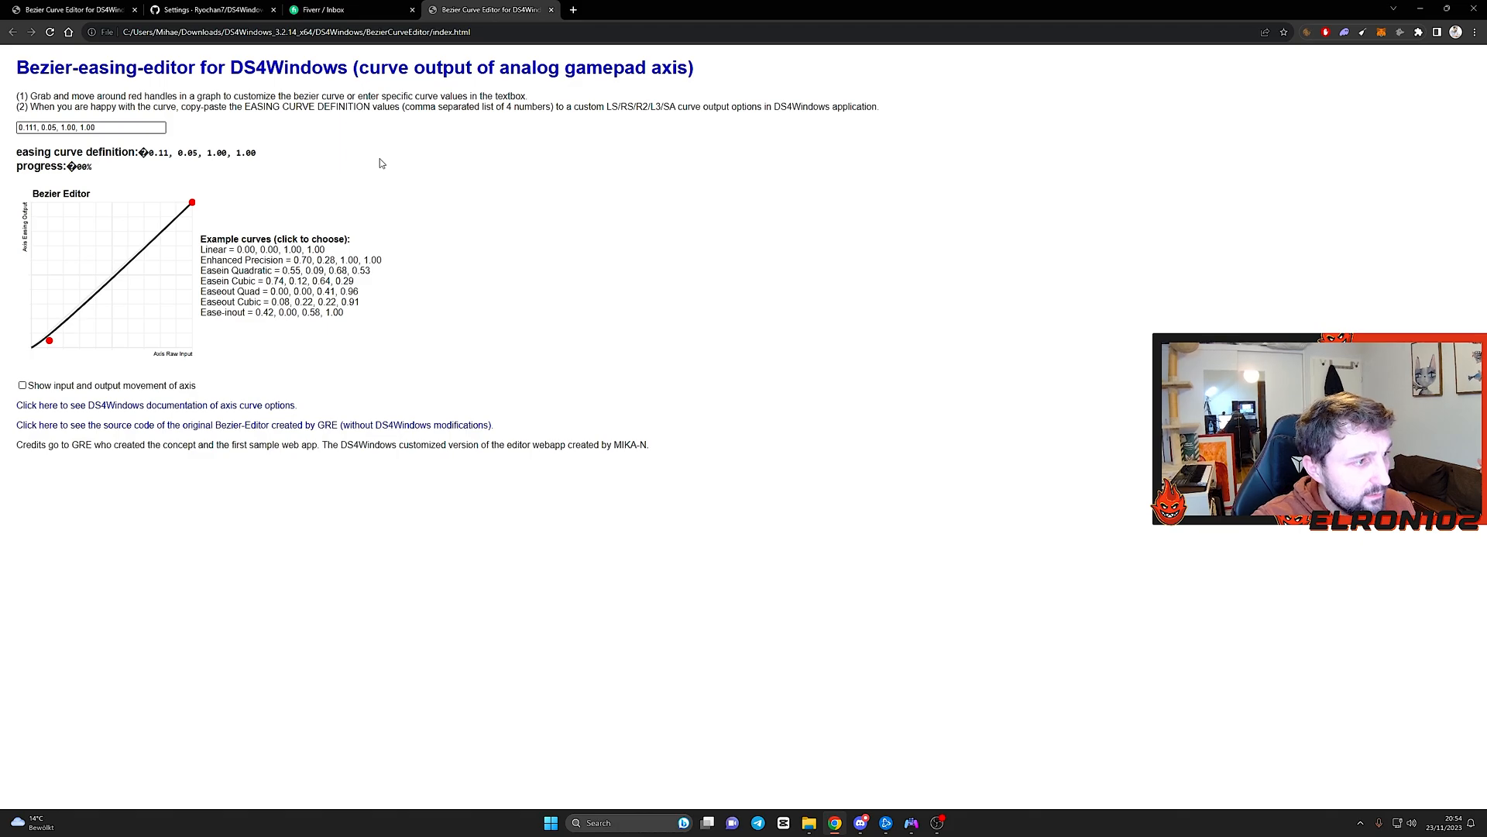
mouse_move(386, 235)
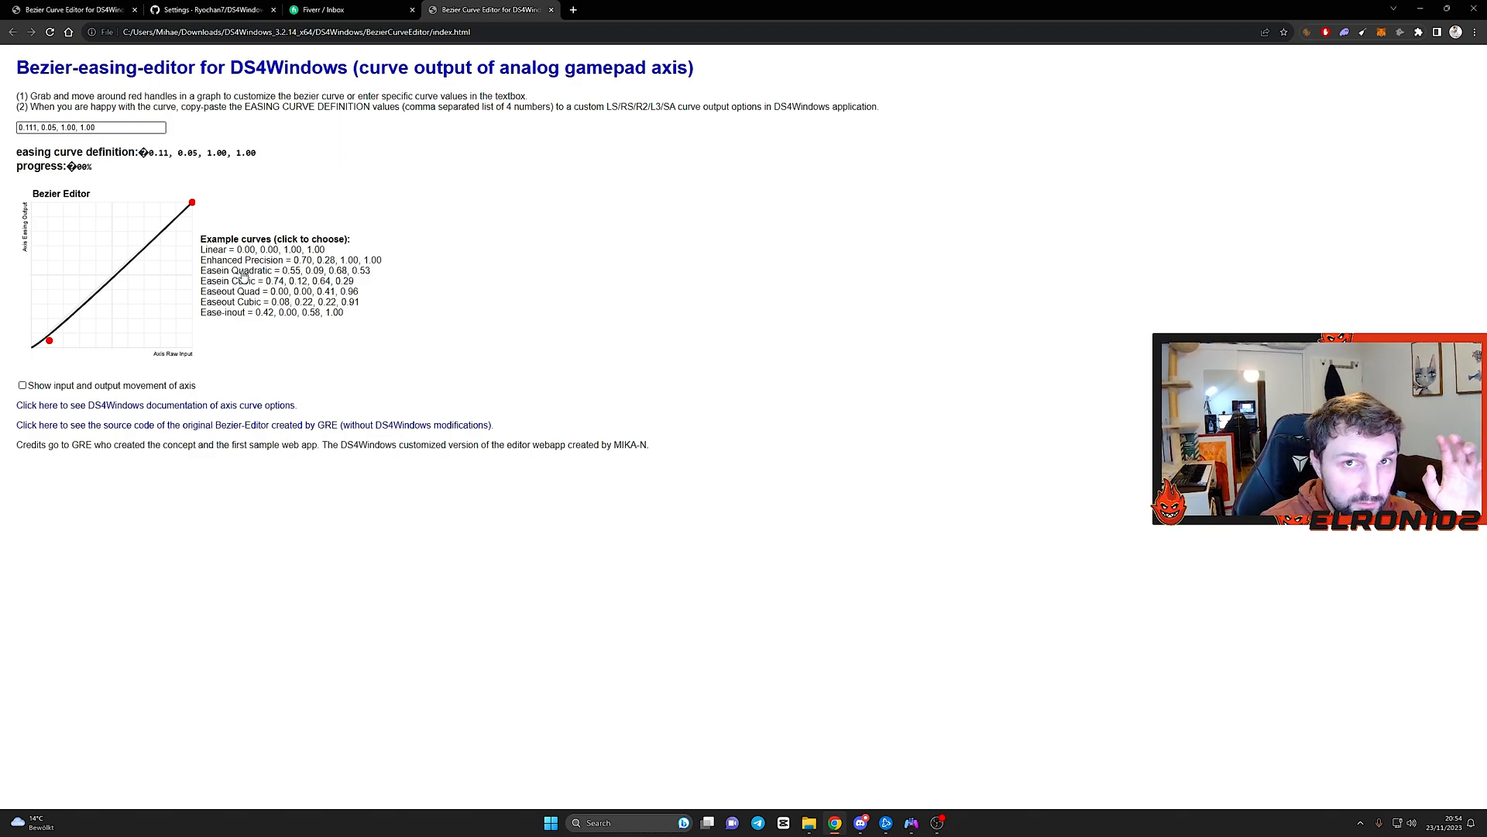
Load the Linear example curve, 0.00, 0.00, 1.00, 1.00.
left_click(248, 248)
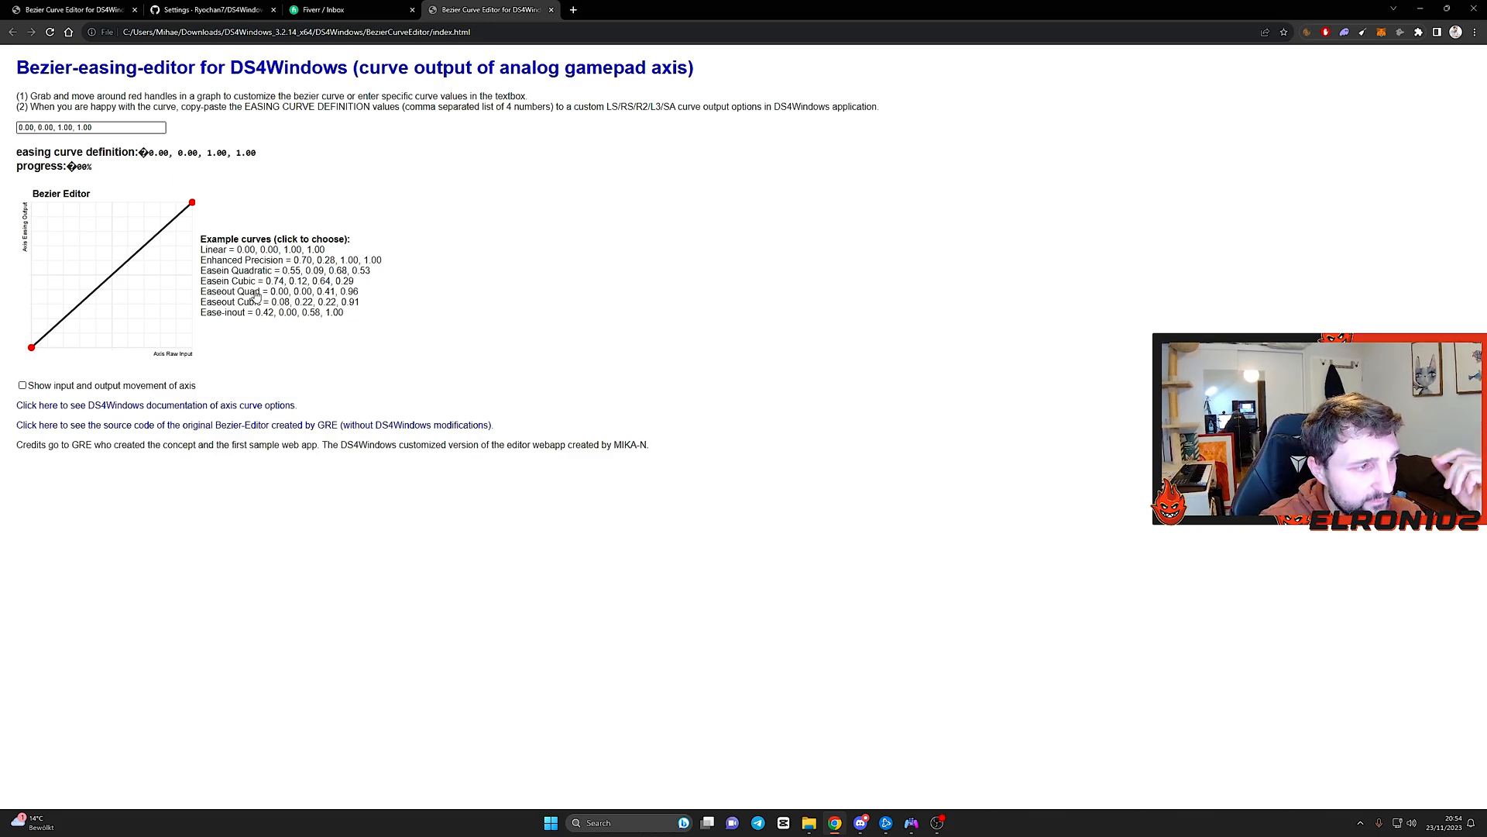
Load the Easeout Quad example curve, 0.00, 0.00, 0.41, 0.96.
left_click(232, 292)
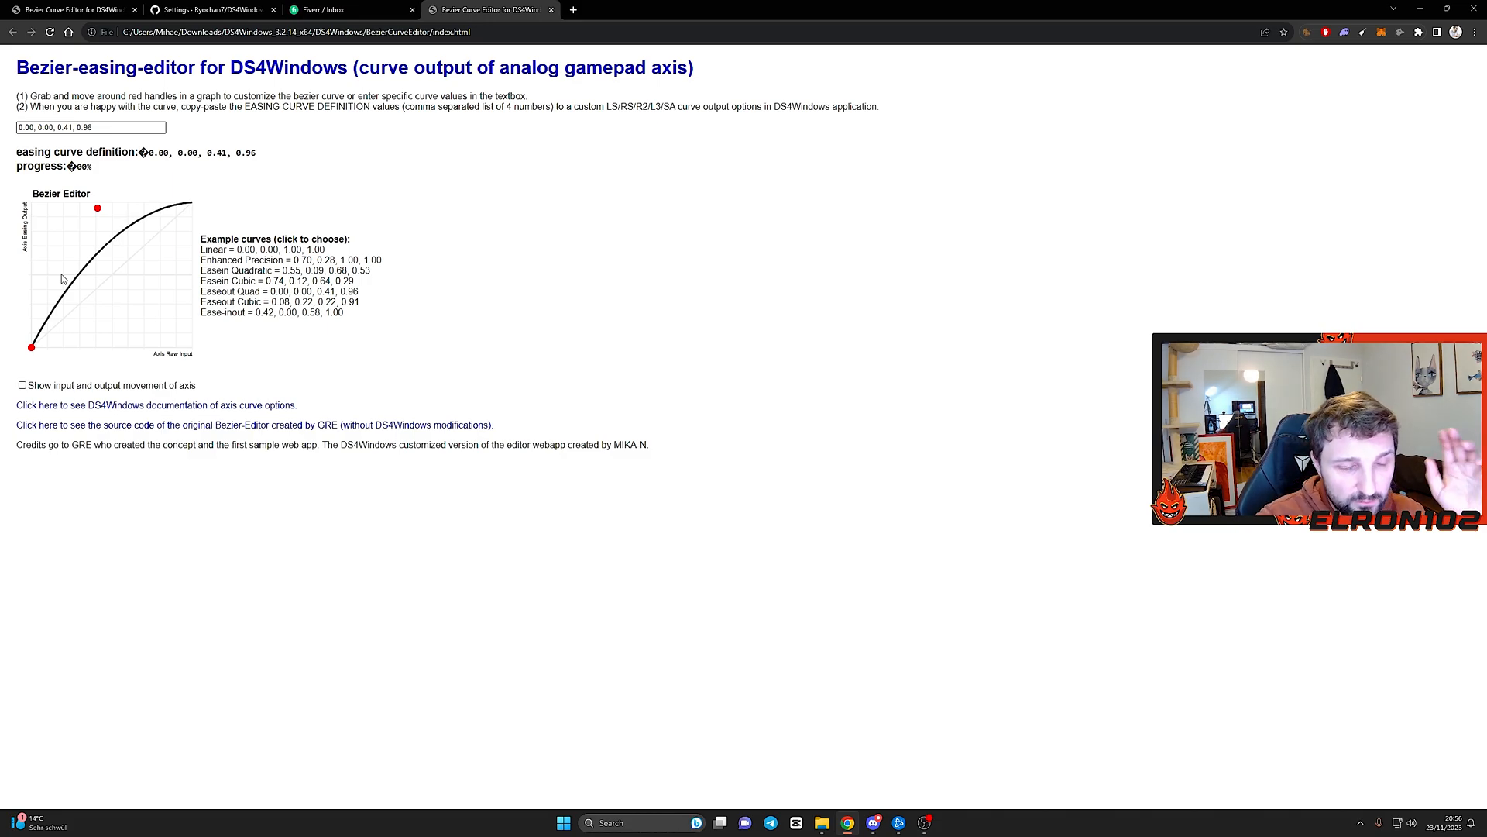
mouse_move(401, 322)
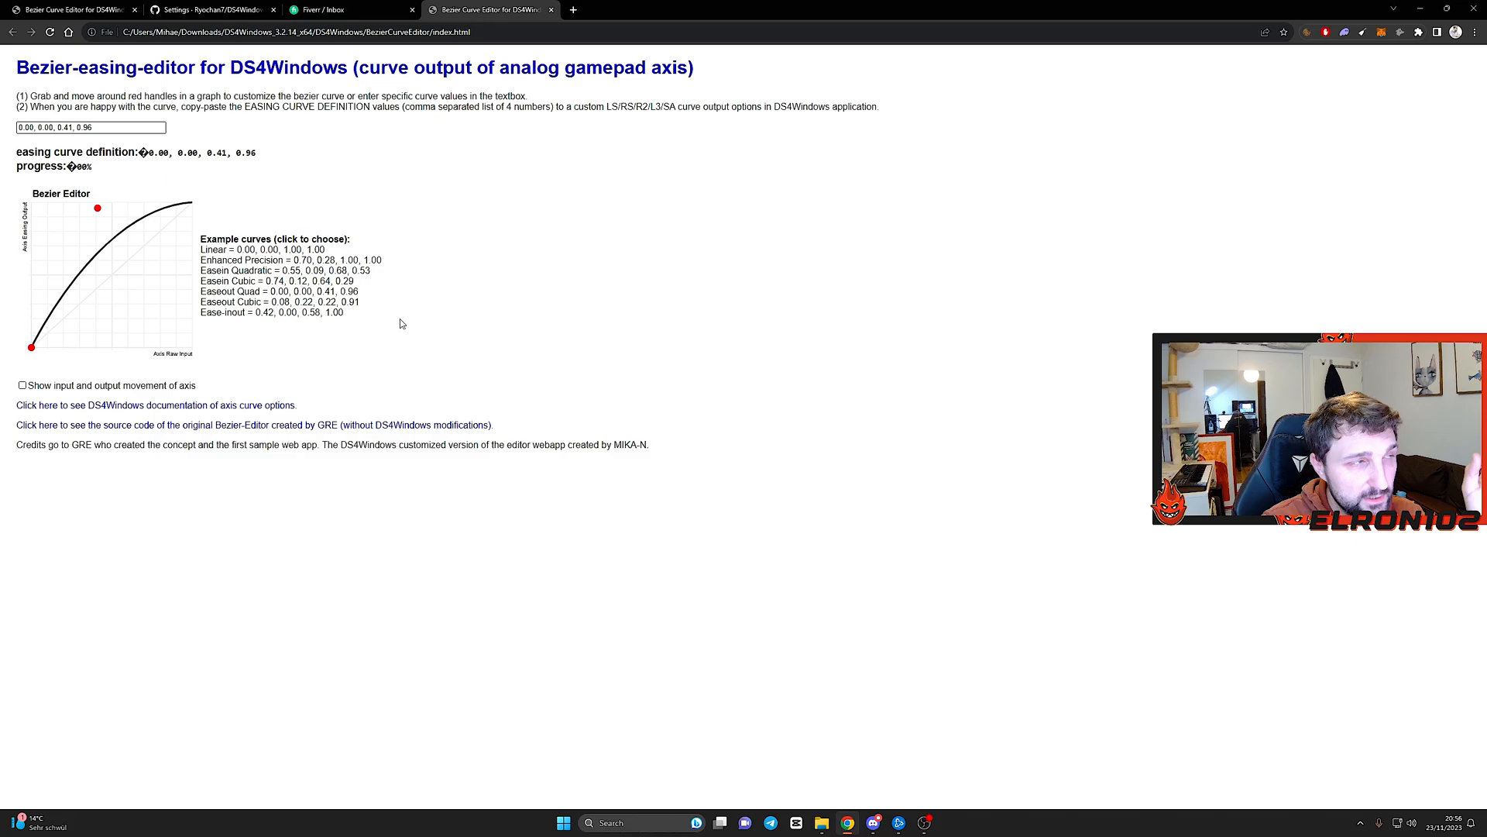
mouse_move(638, 538)
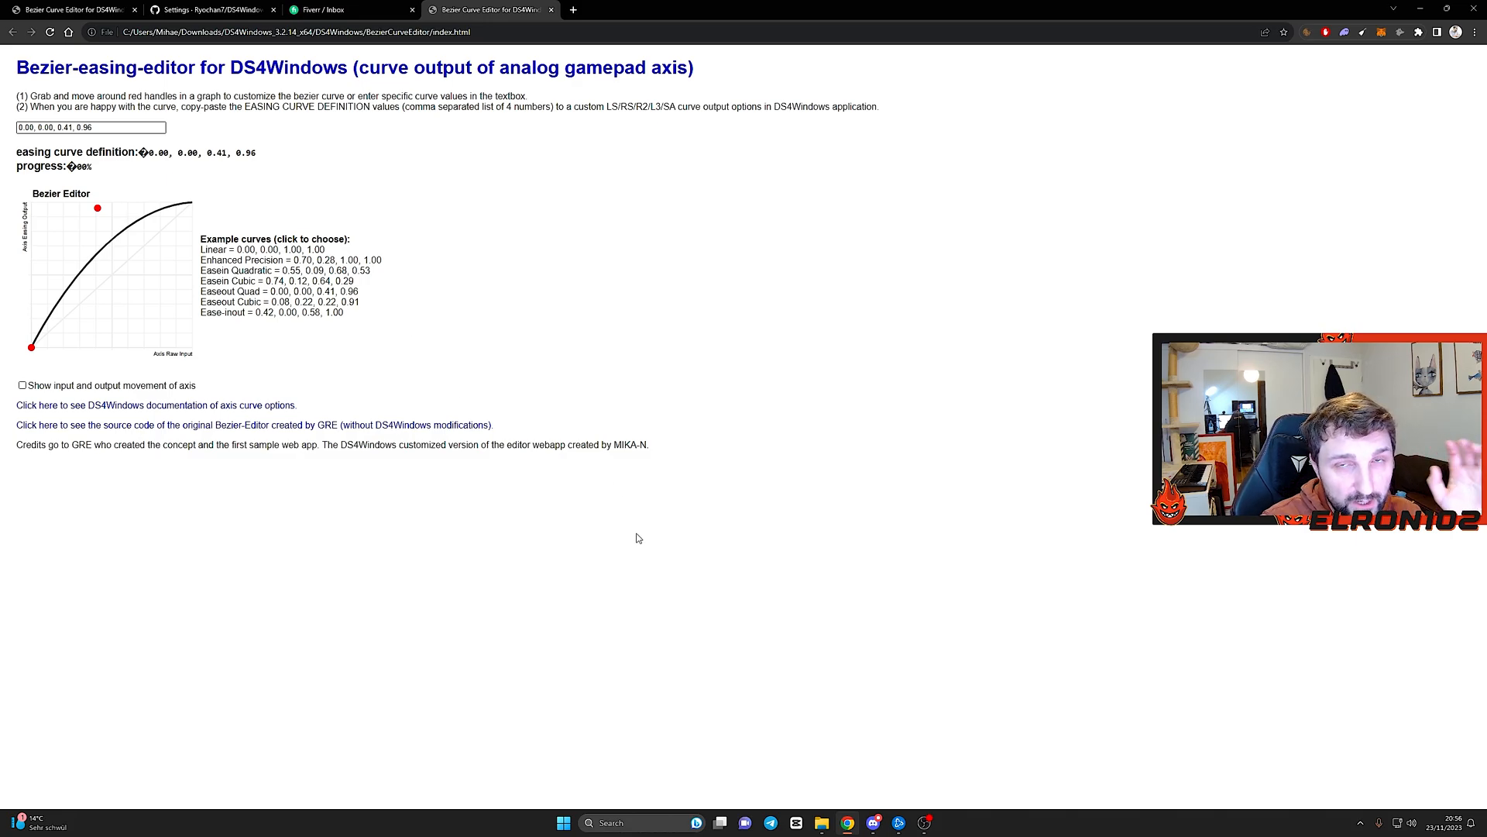
mouse_move(920, 807)
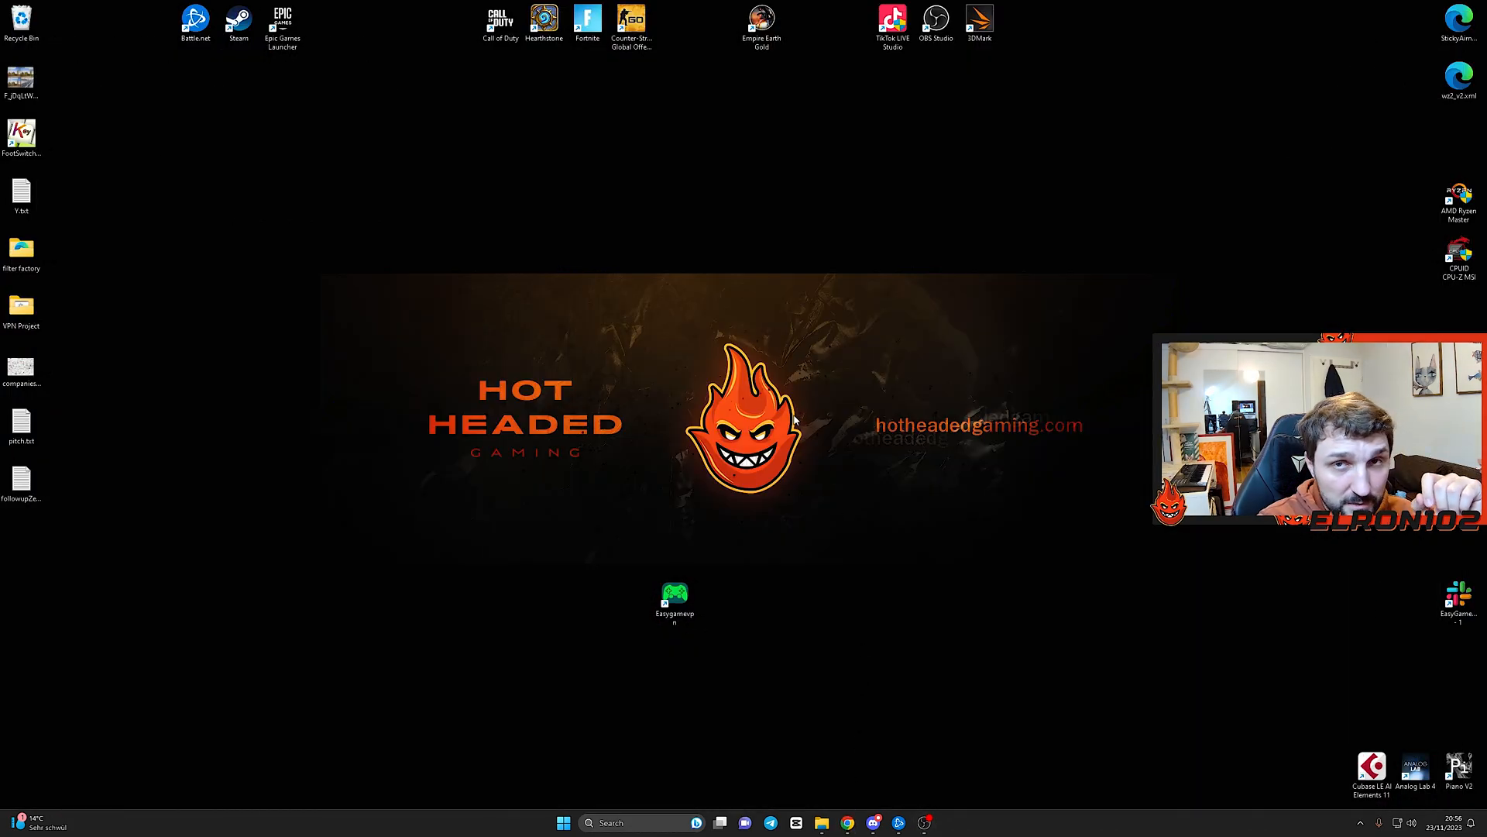
mouse_move(524, 62)
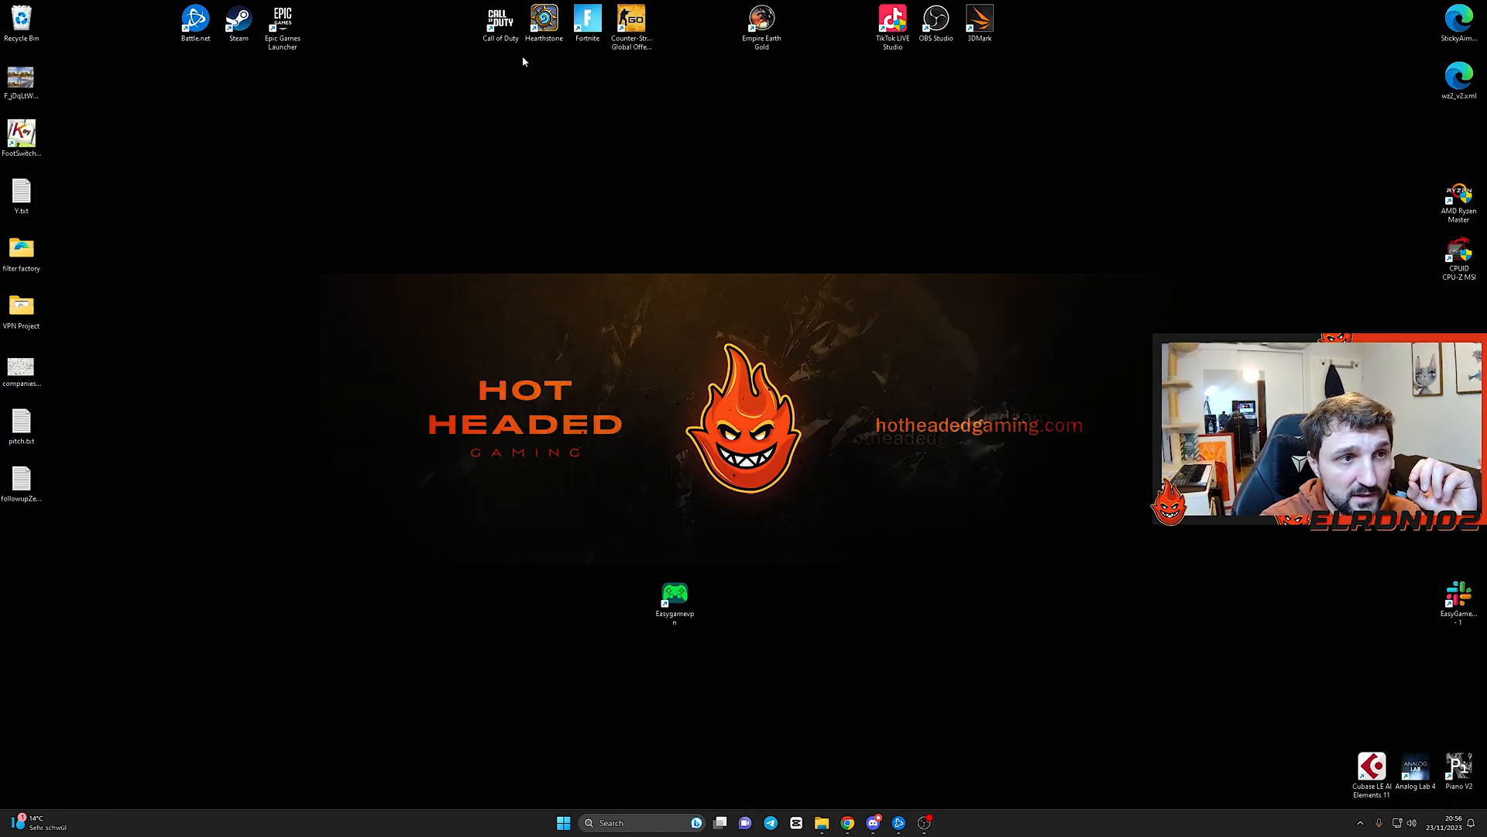
mouse_move(496, 20)
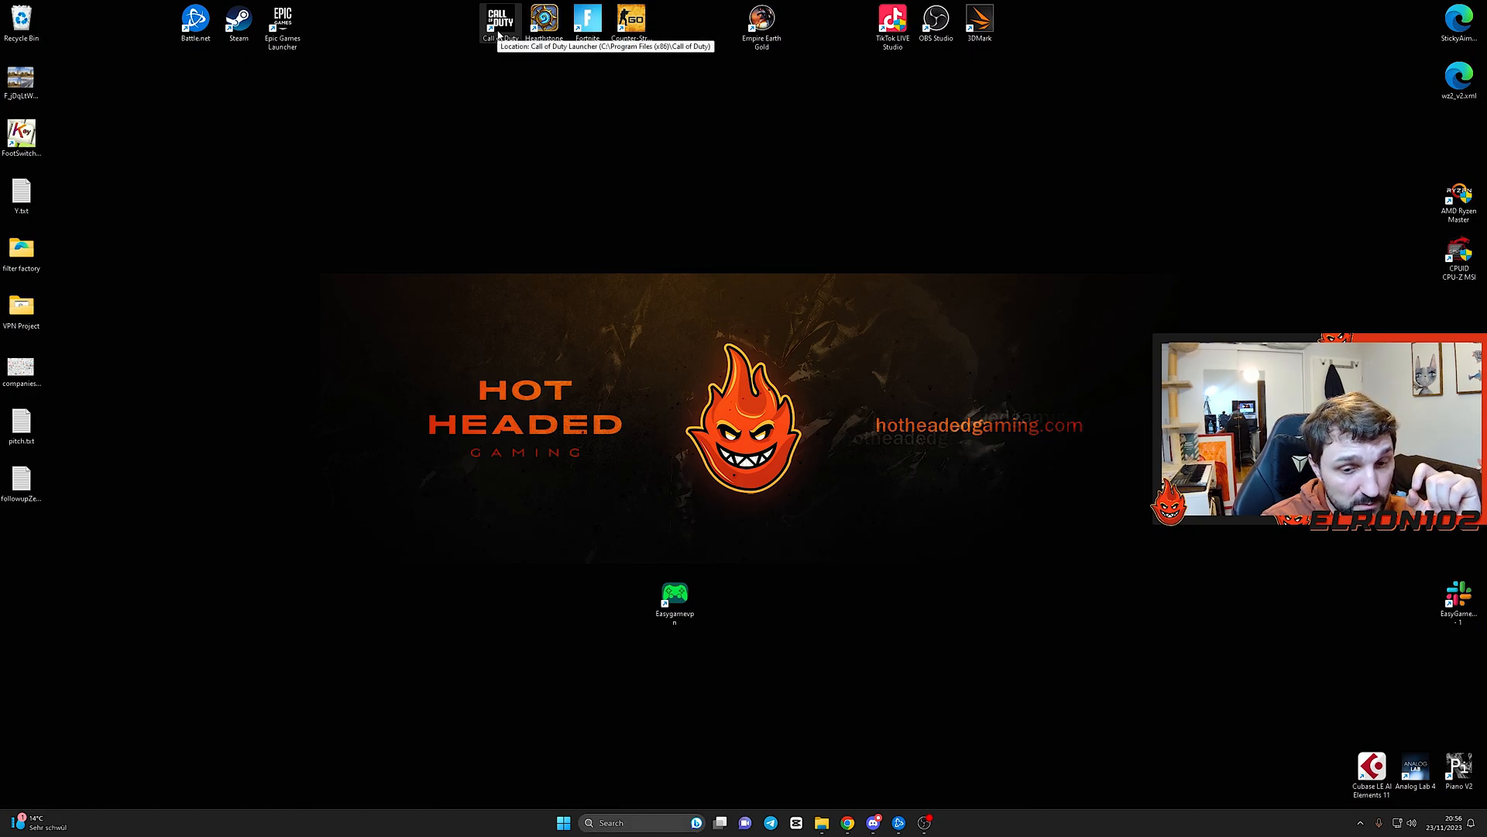
Start Call of Duty from the desktop launcher shortcut.
left_click(499, 18)
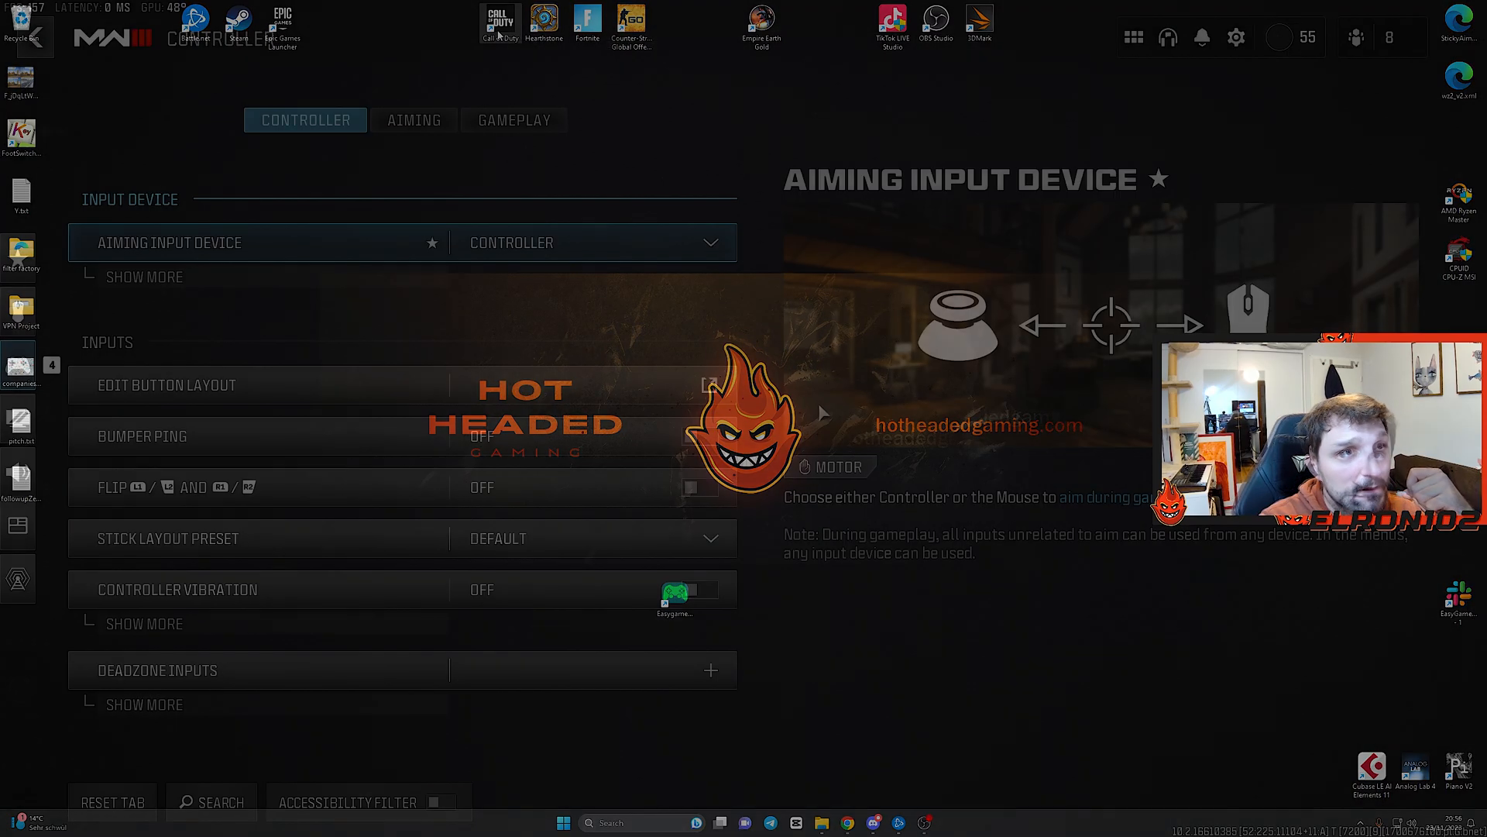
Show the Aiming settings with stick sensitivity 8 and a linear aim response curve.
left_click(167, 384)
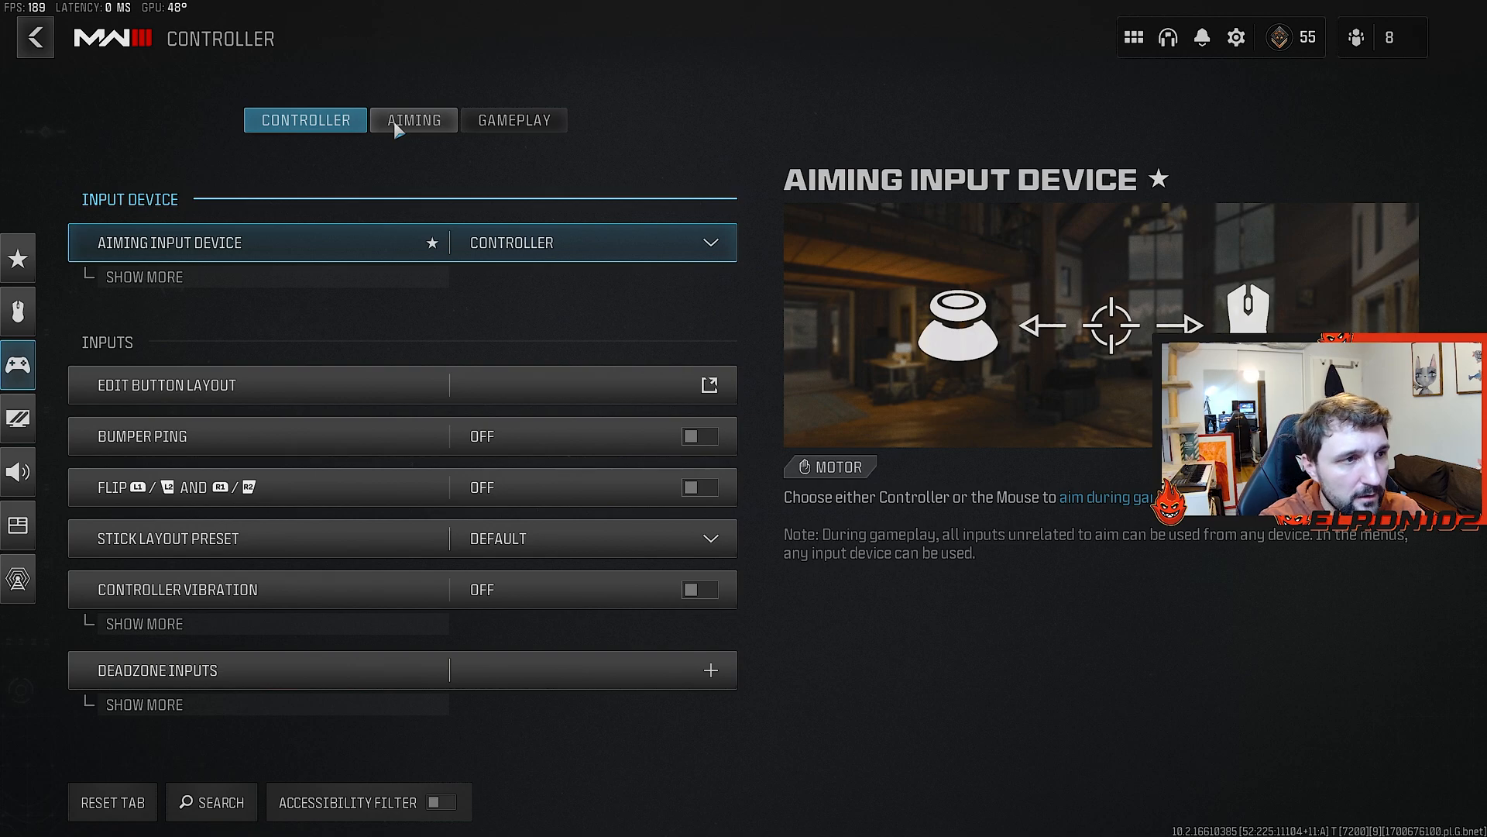
left_click(414, 119)
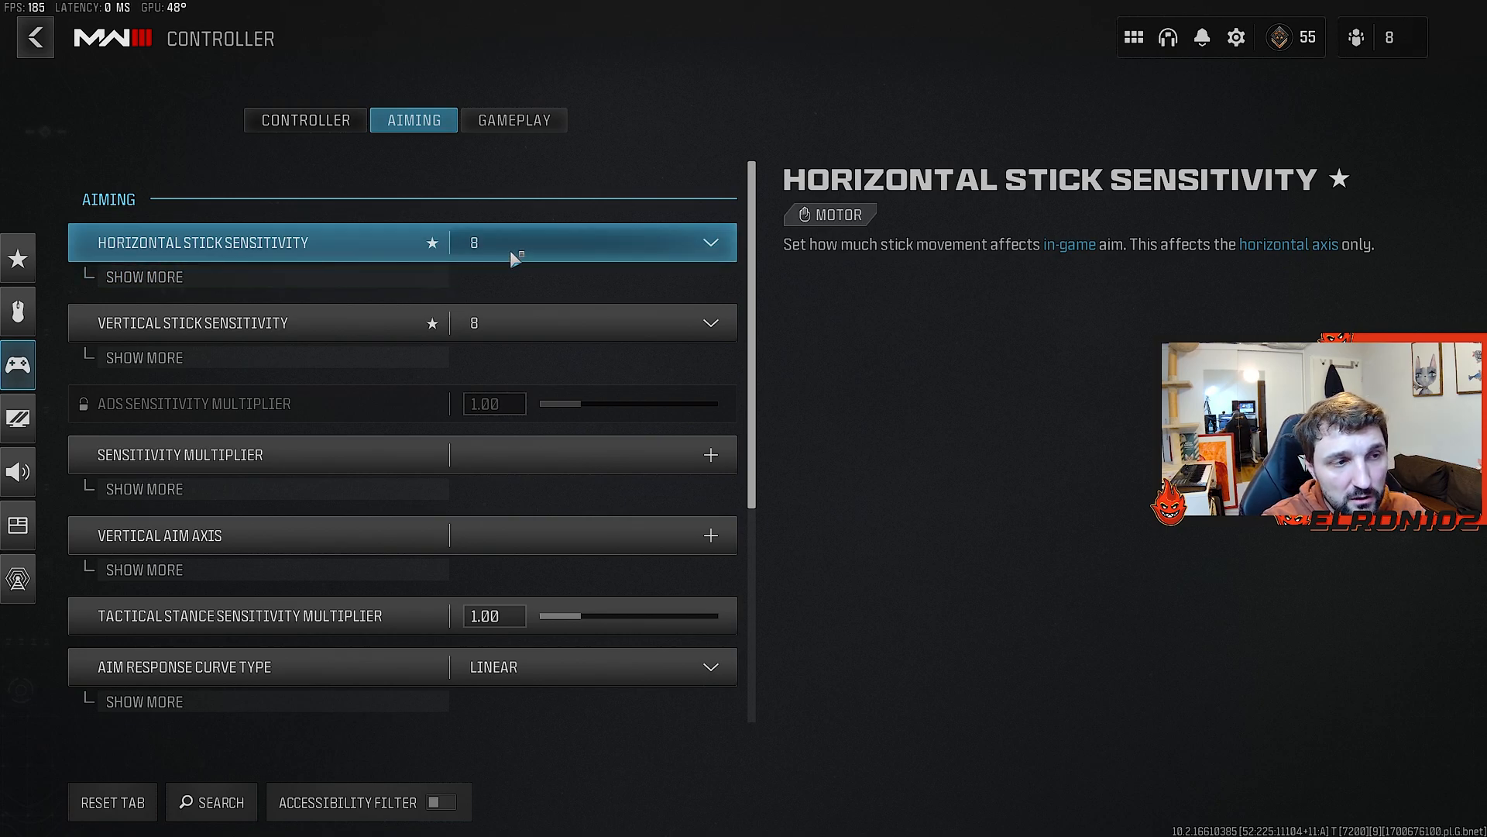
mouse_move(538, 306)
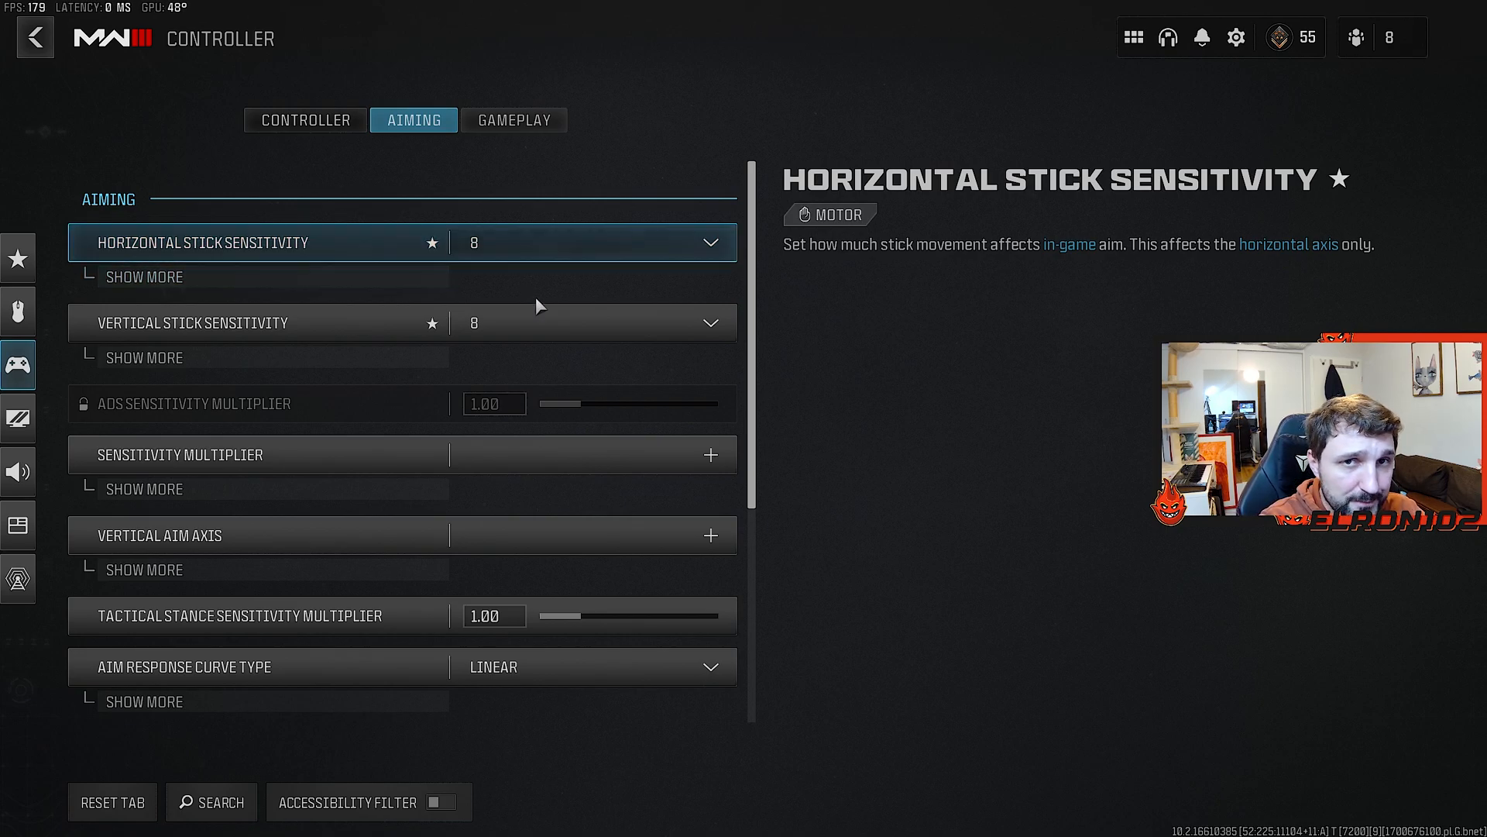
scroll("down", 3)
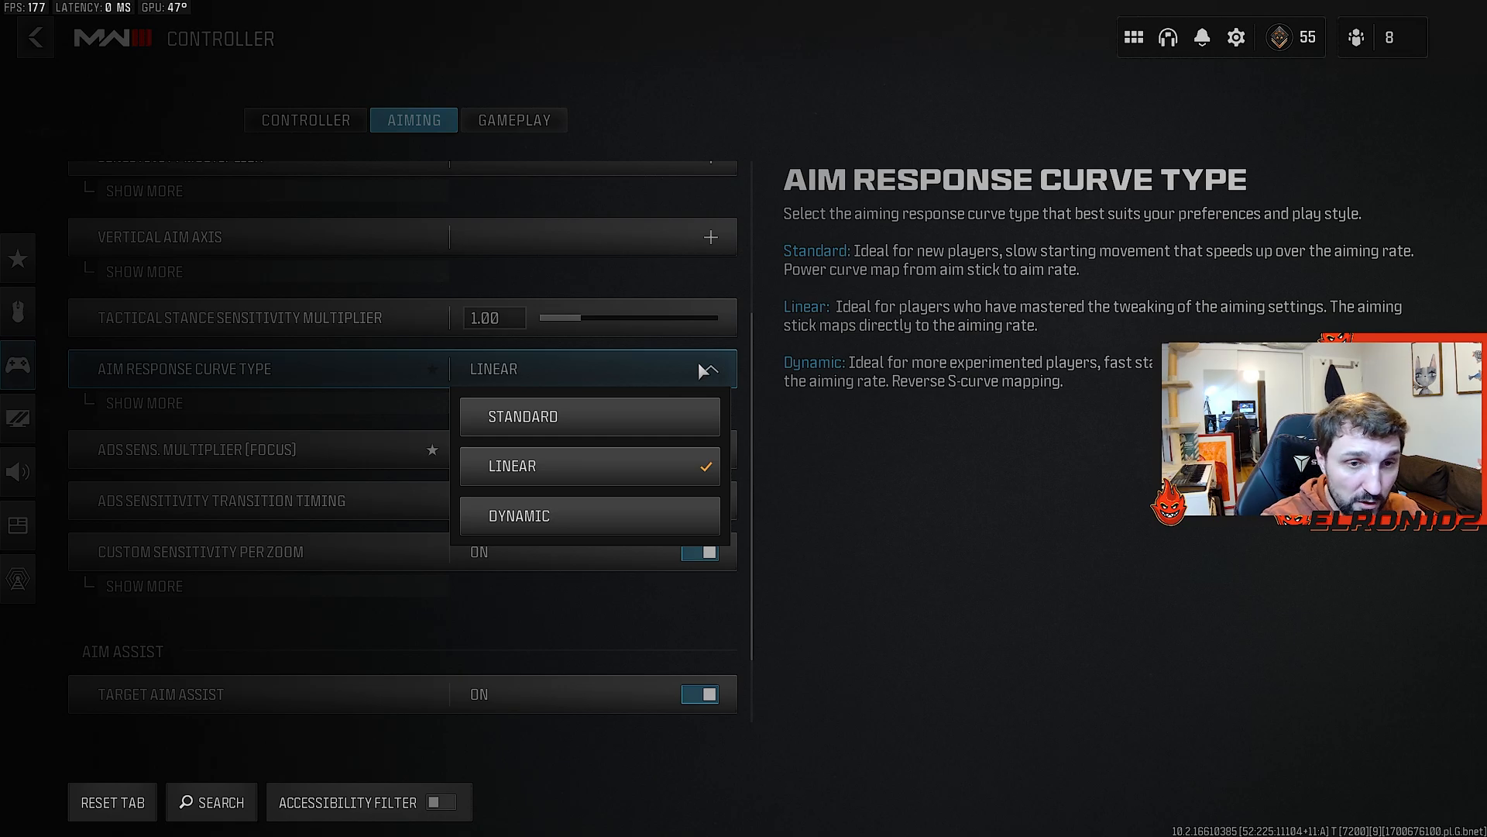
mouse_move(707, 373)
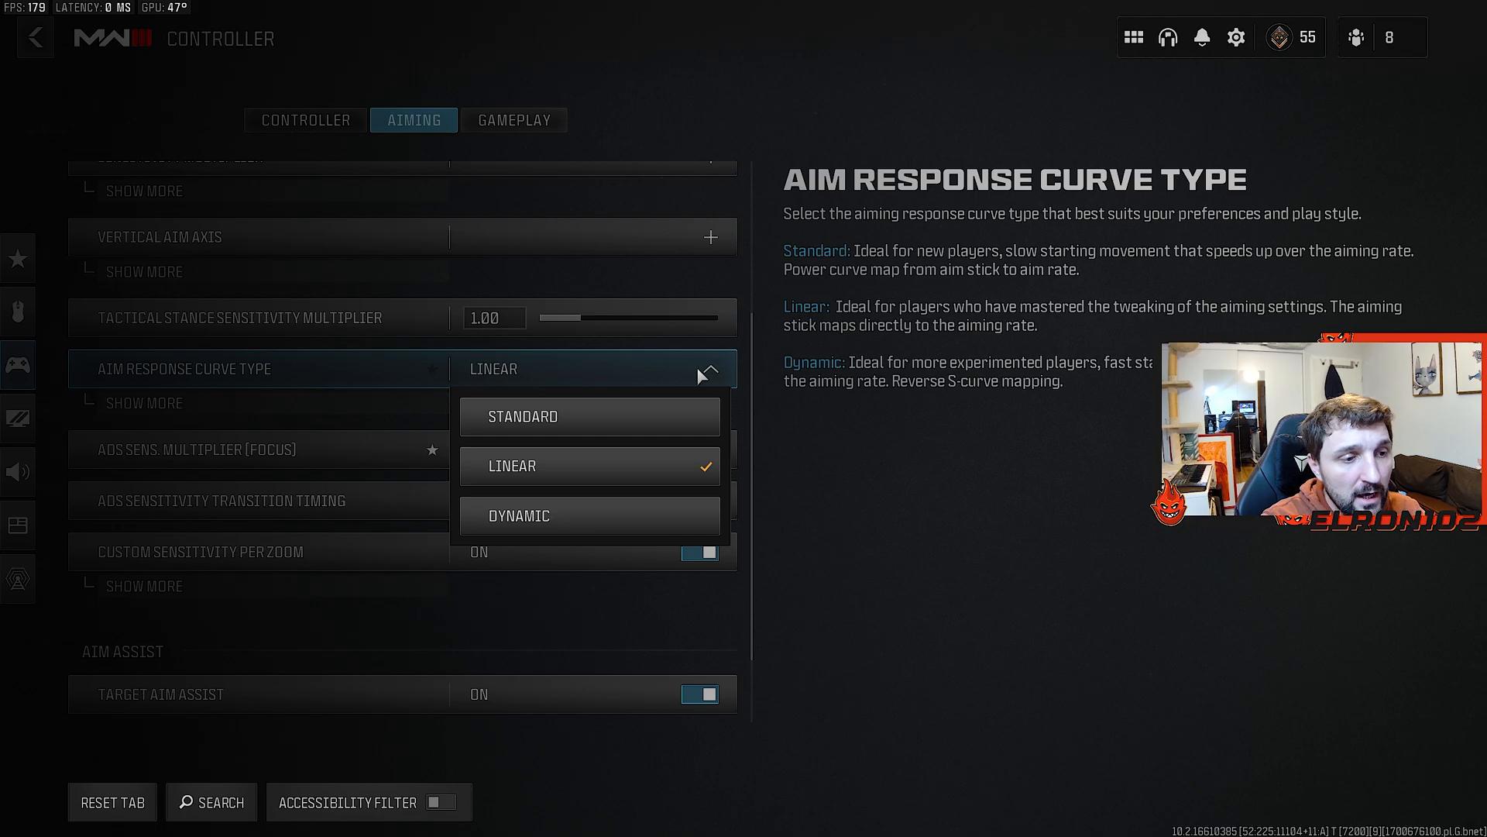
mouse_move(579, 512)
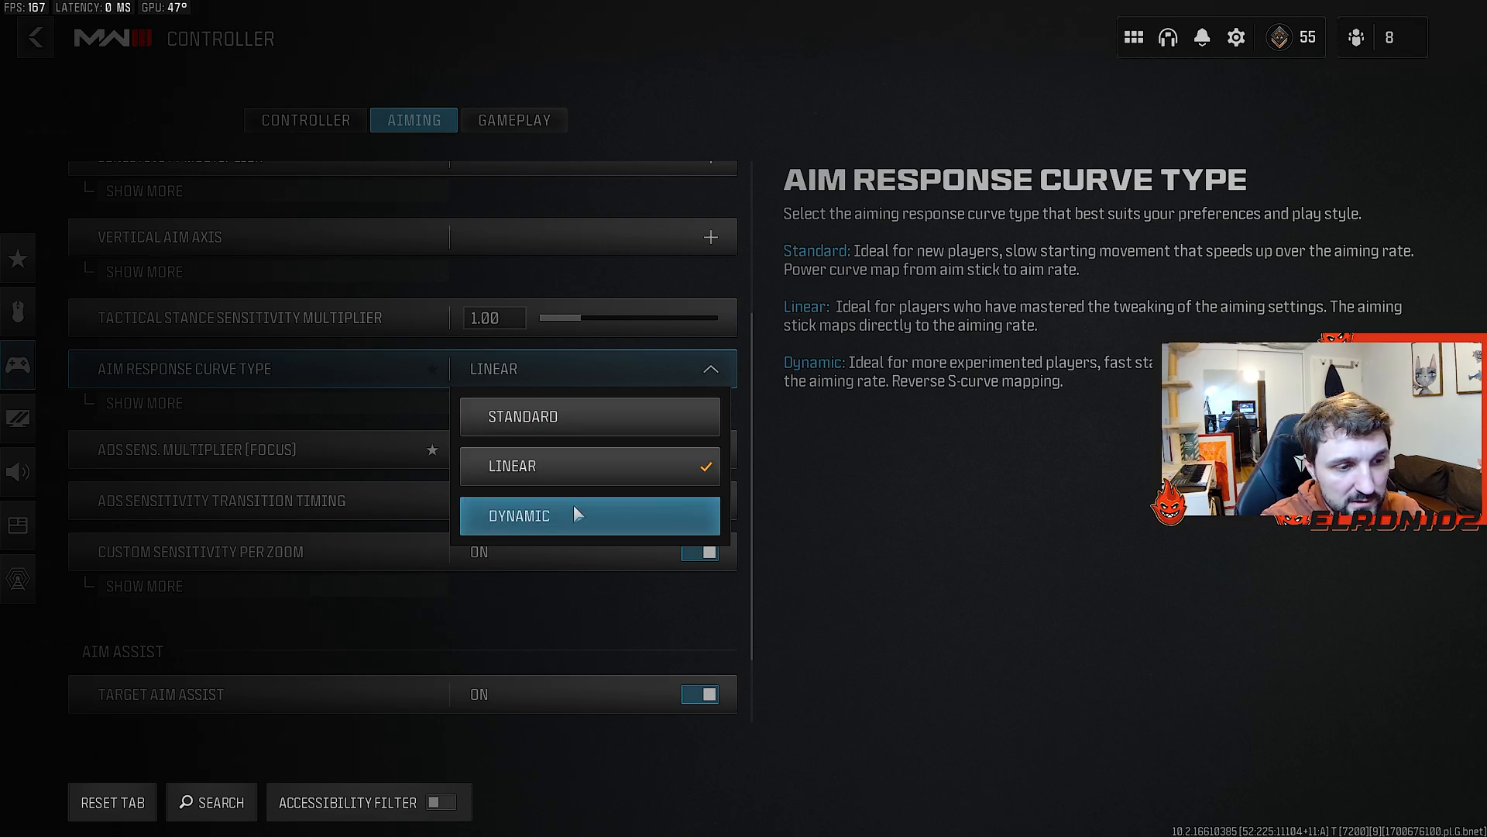
mouse_move(691, 516)
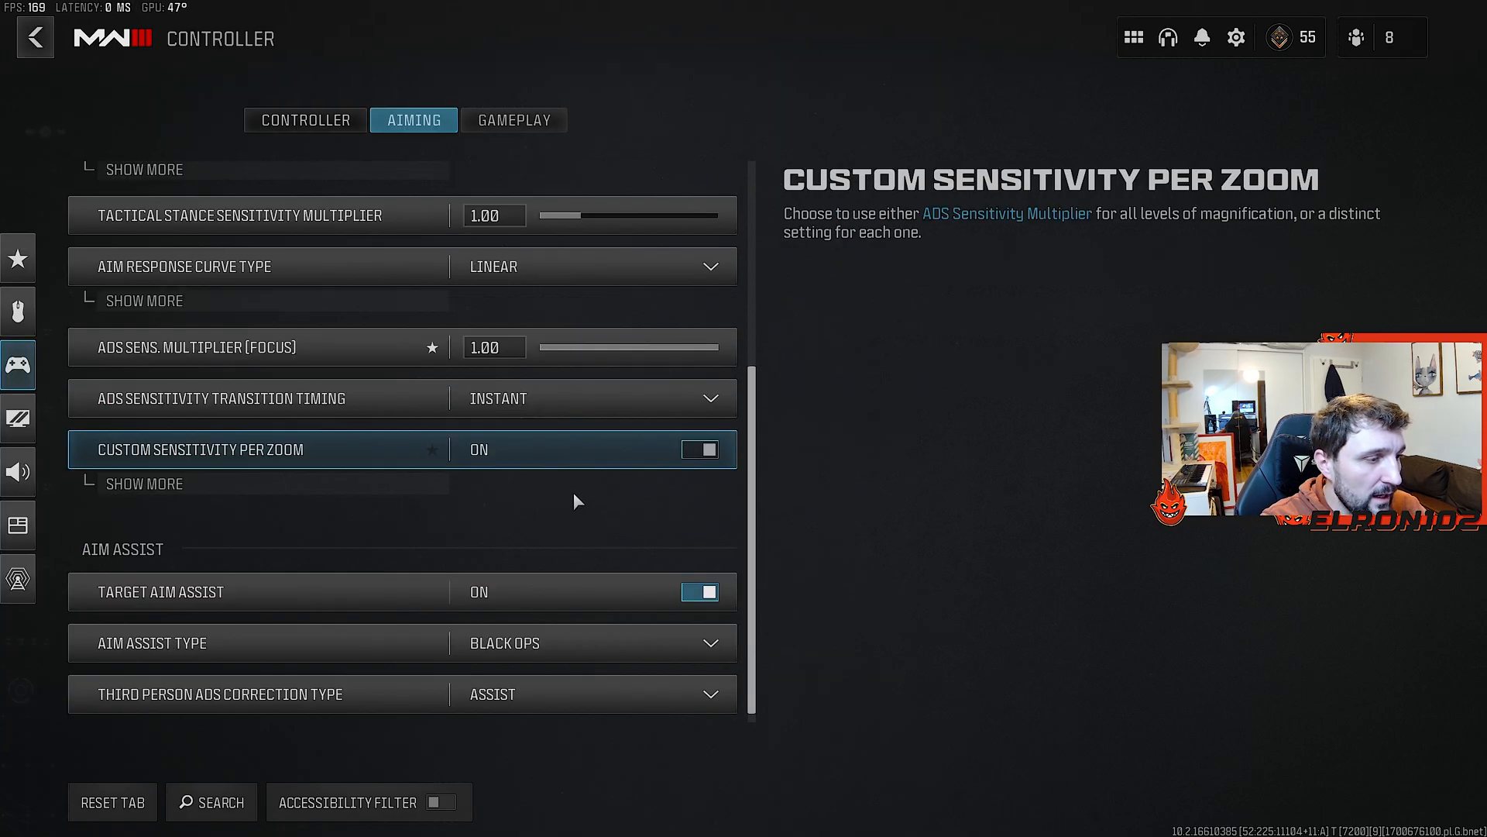
Expand Custom Sensitivity Per Zoom to show ADS multipliers from 0.75 to 0.60.
left_click(144, 483)
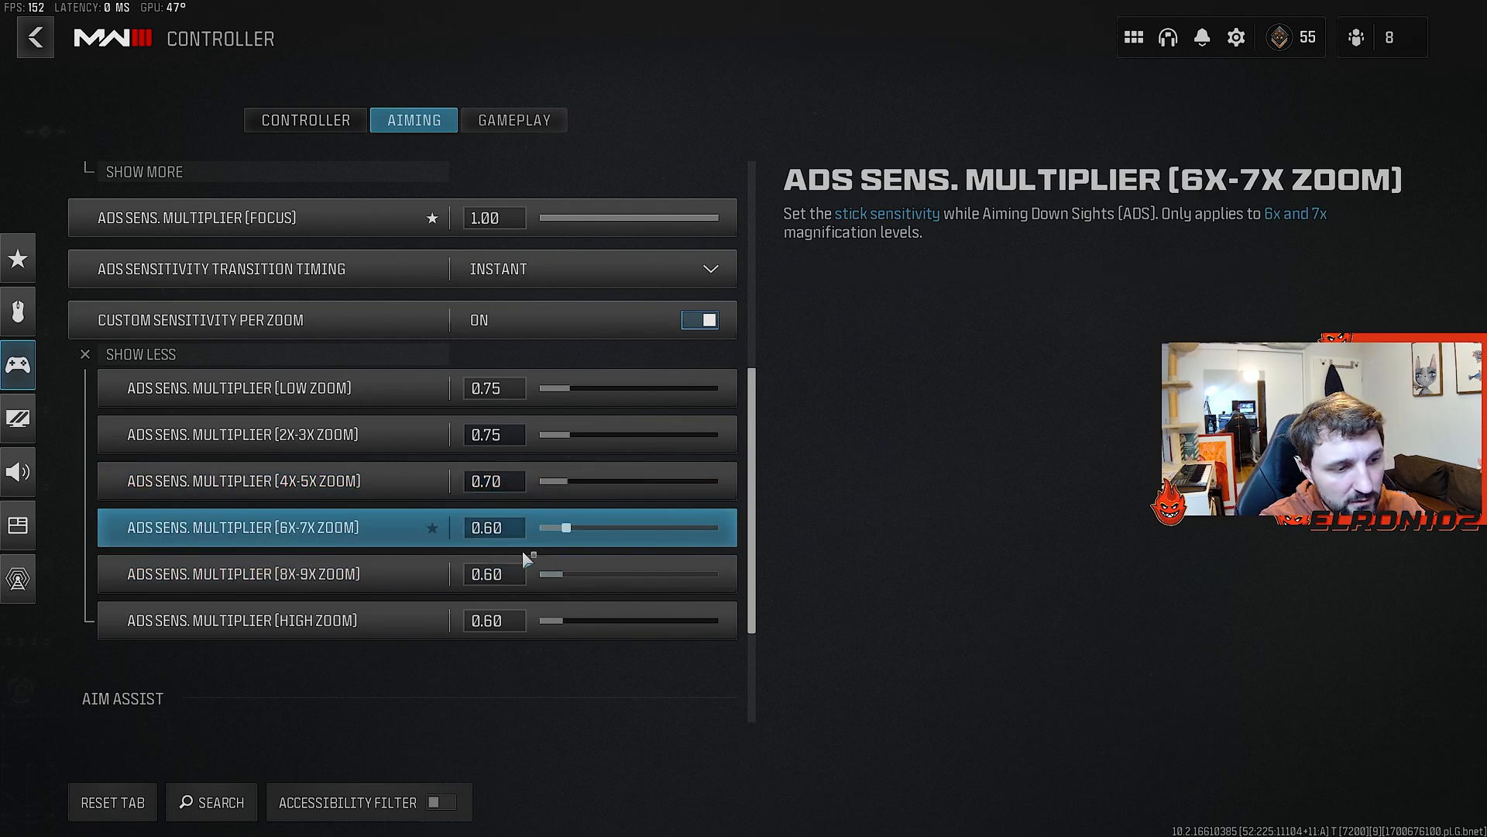
scroll("down", 3)
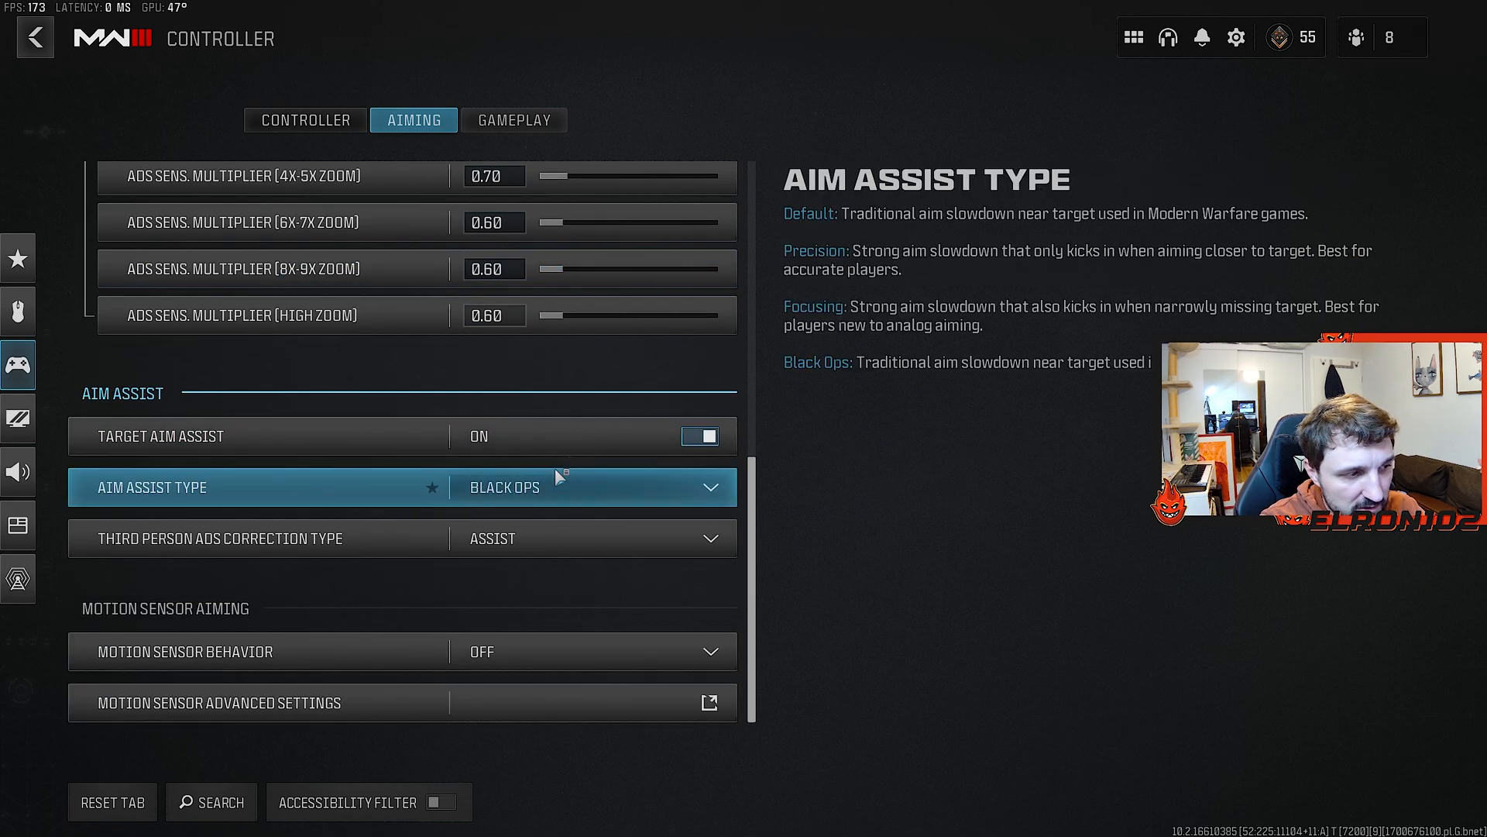
mouse_move(592, 488)
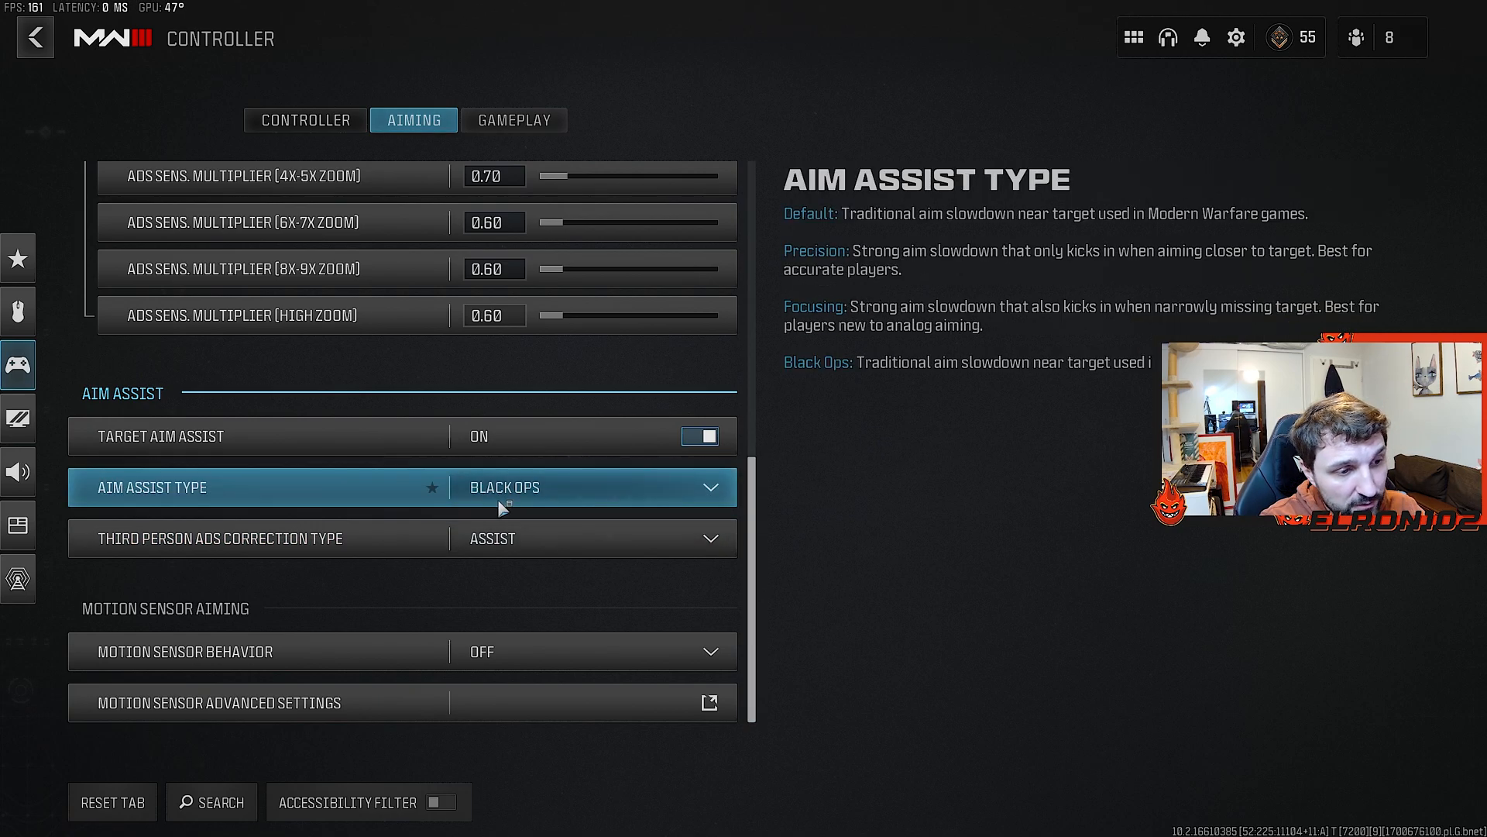
mouse_move(586, 492)
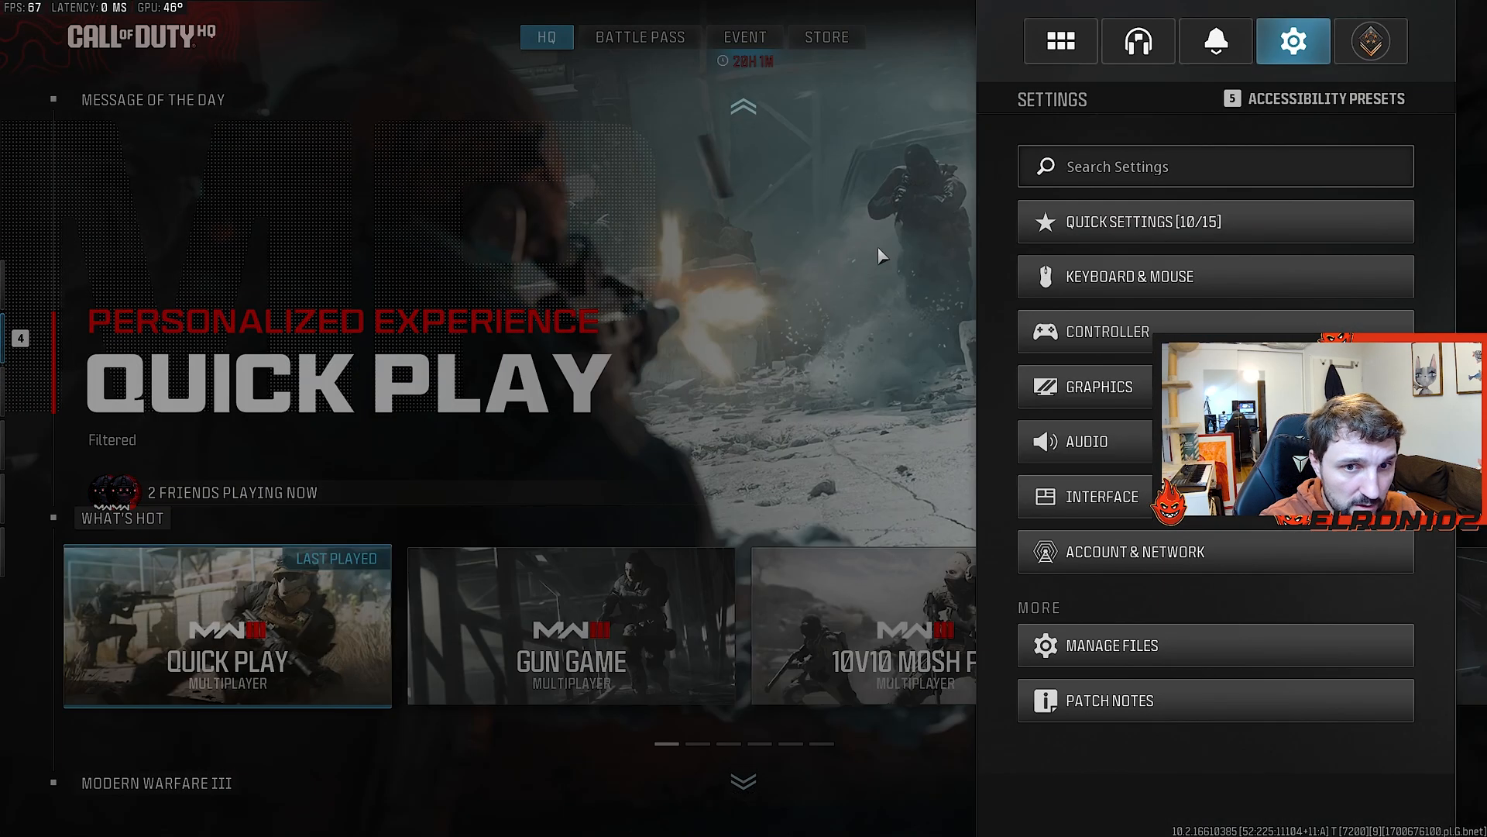
Return to the Controller settings' Aiming tab with Target Aim Assist on.
left_click(1106, 331)
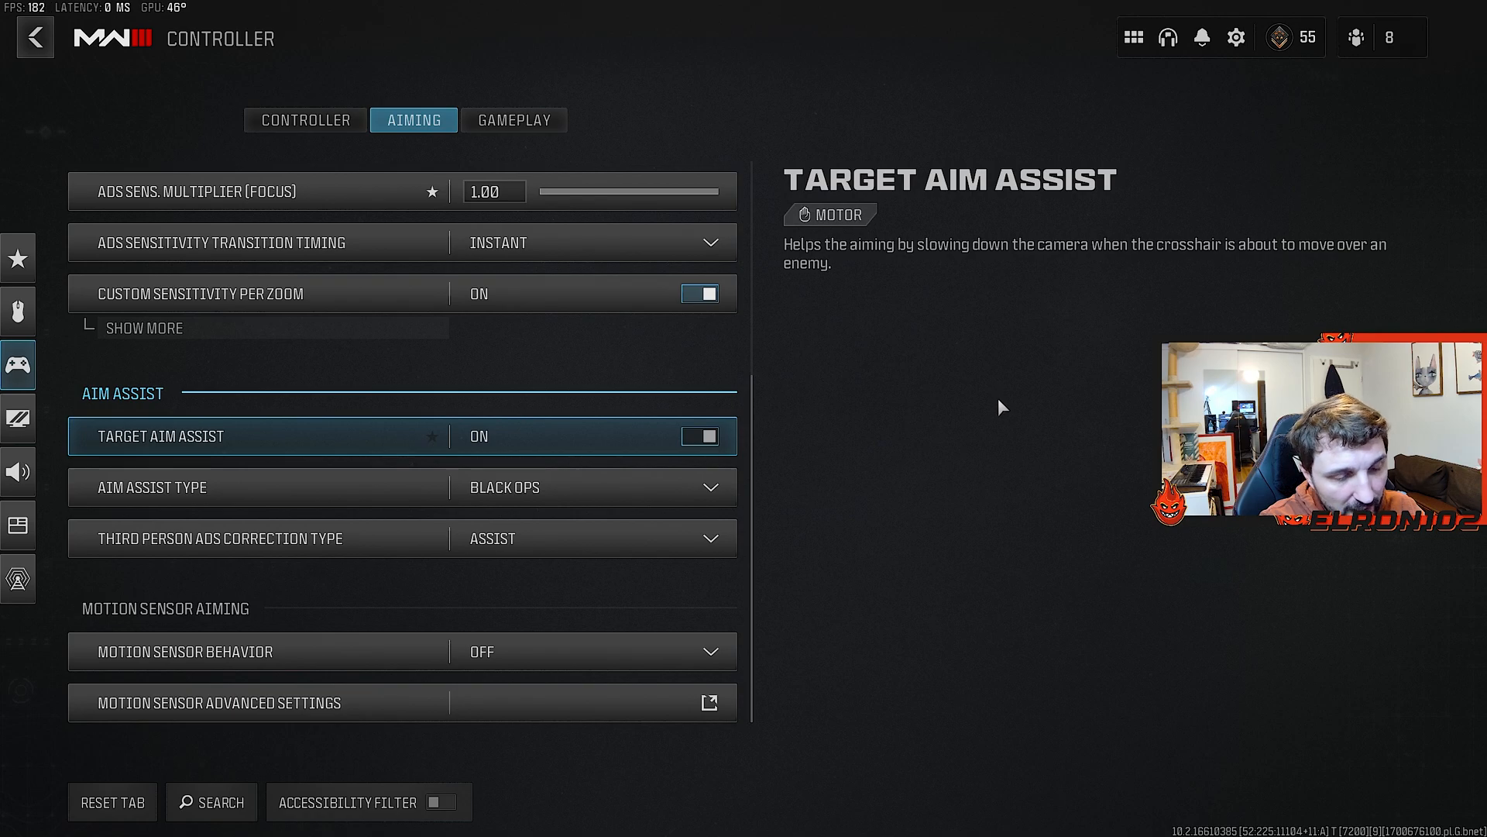
mouse_move(958, 395)
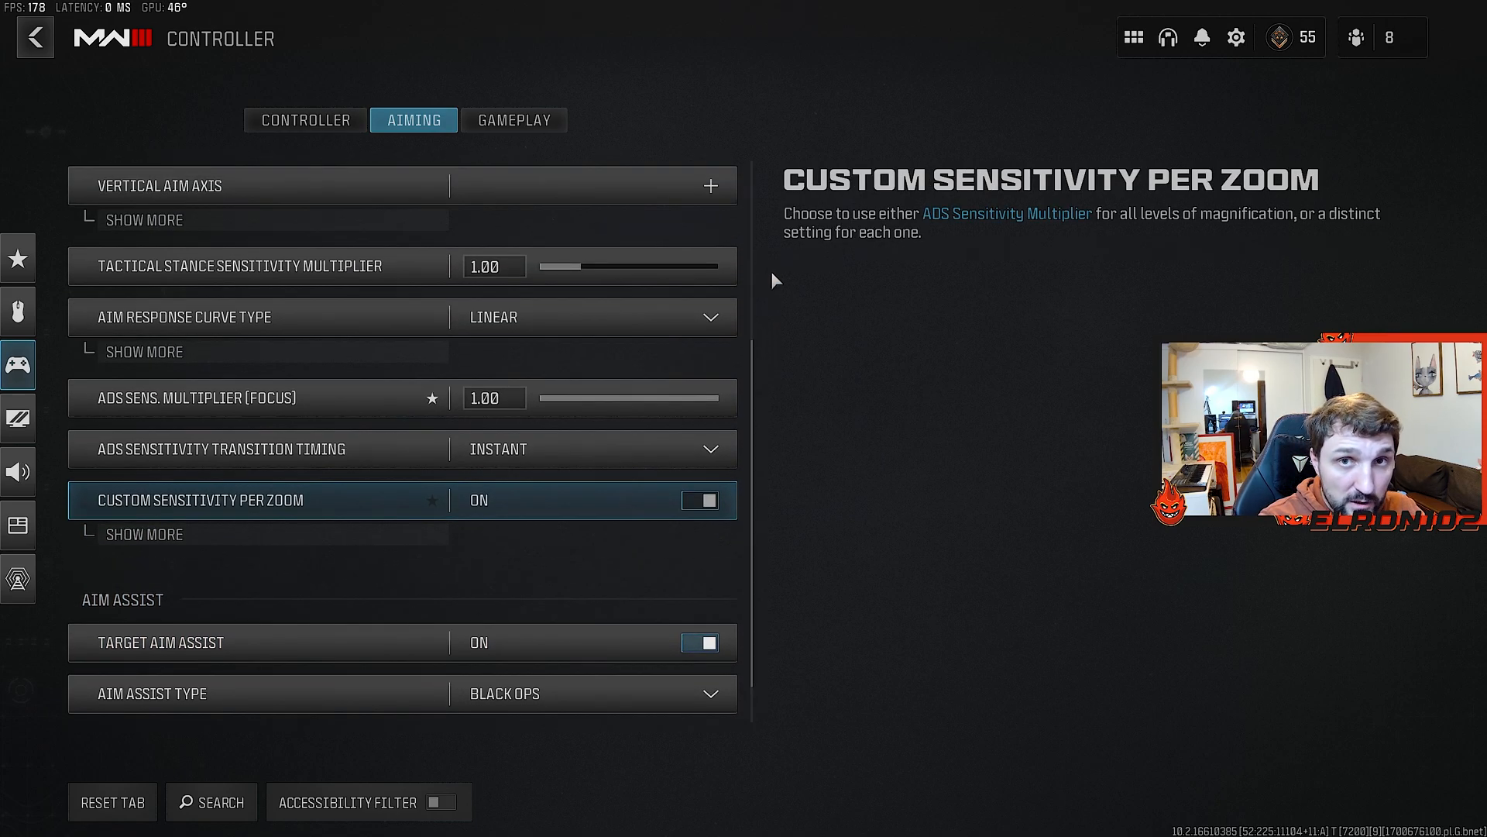
mouse_move(790, 344)
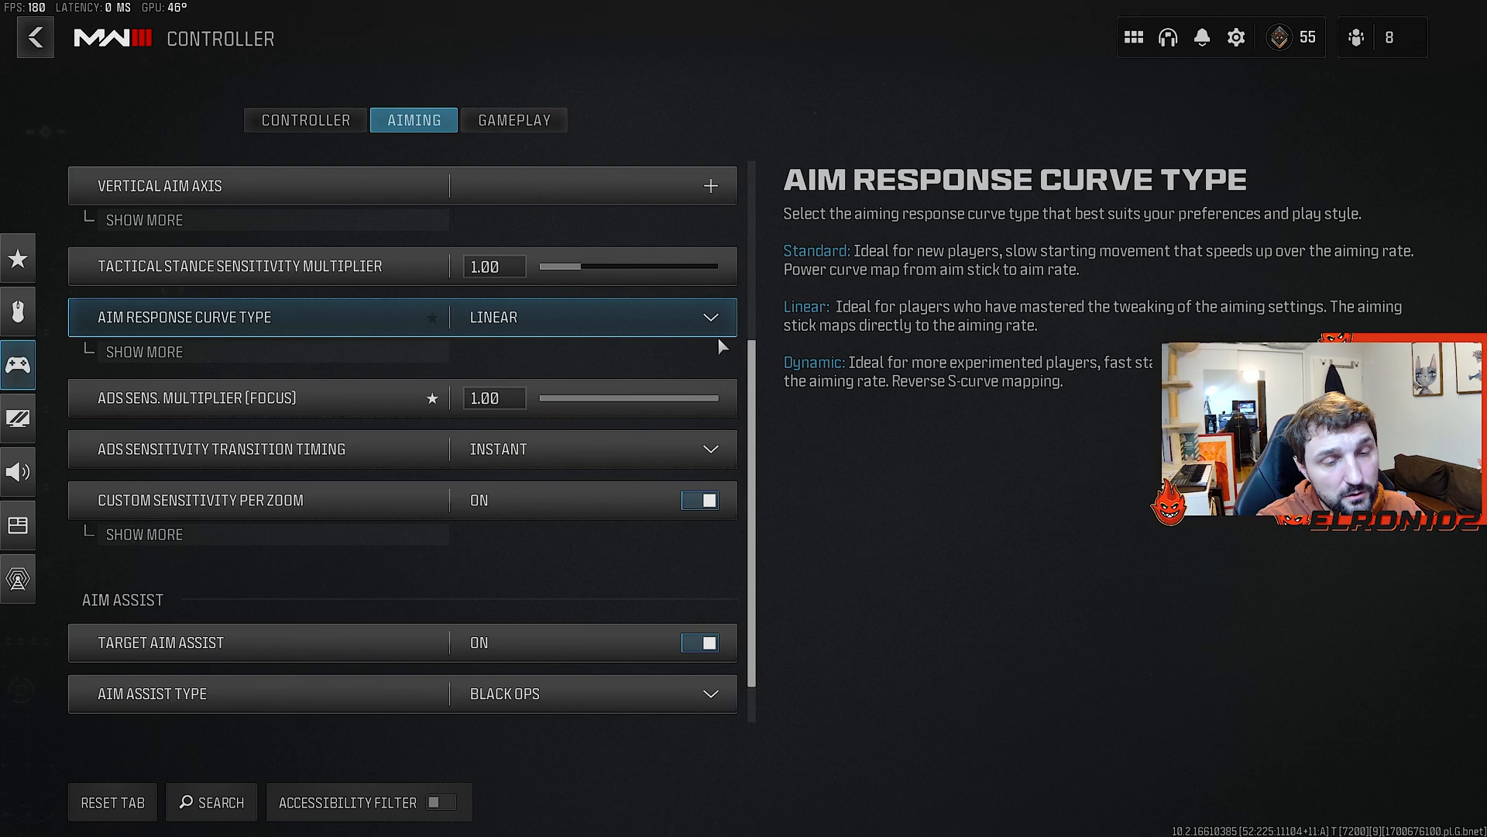
left_click(239, 396)
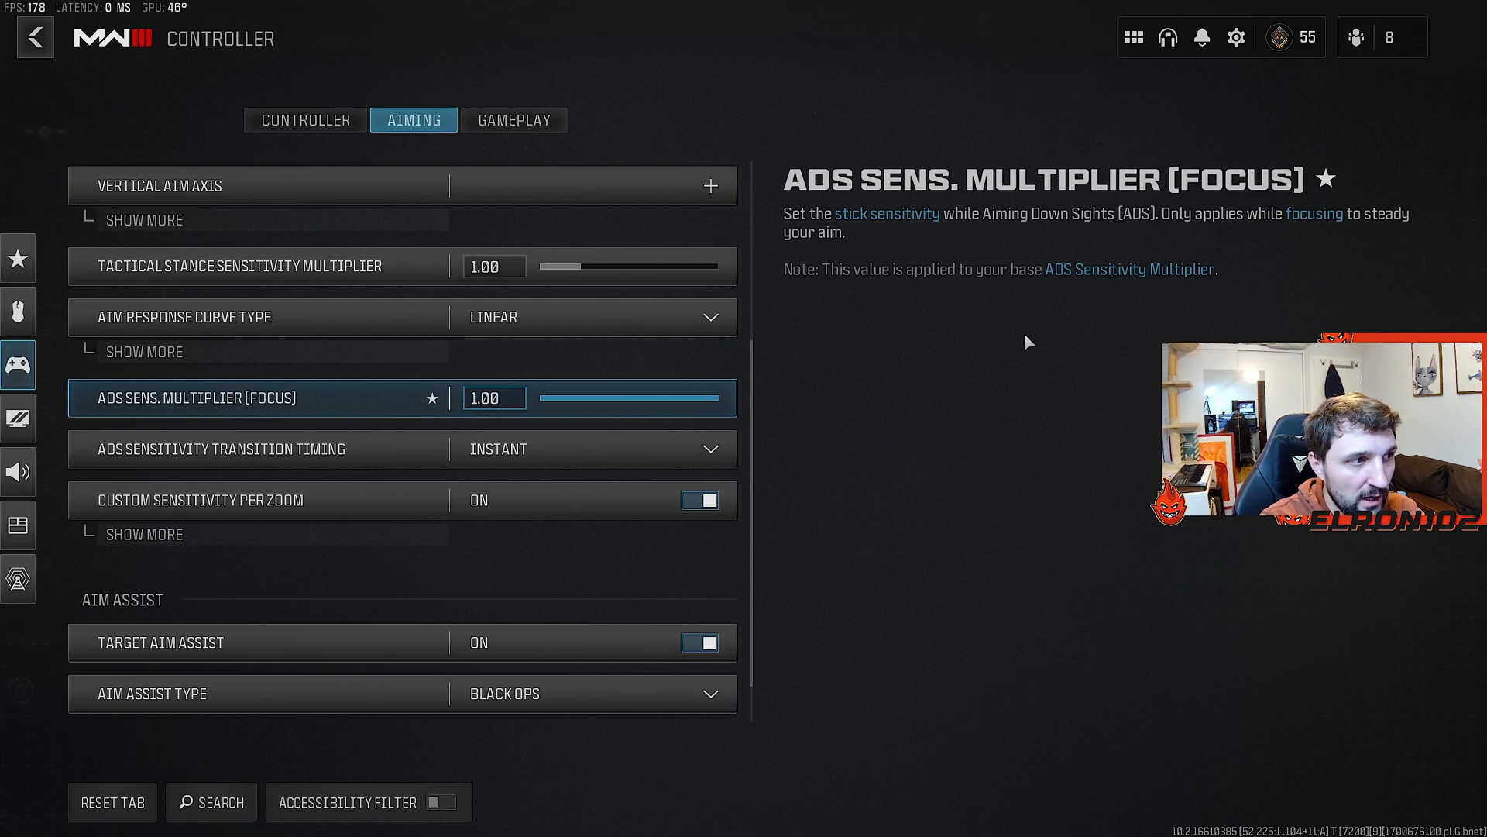
mouse_move(973, 132)
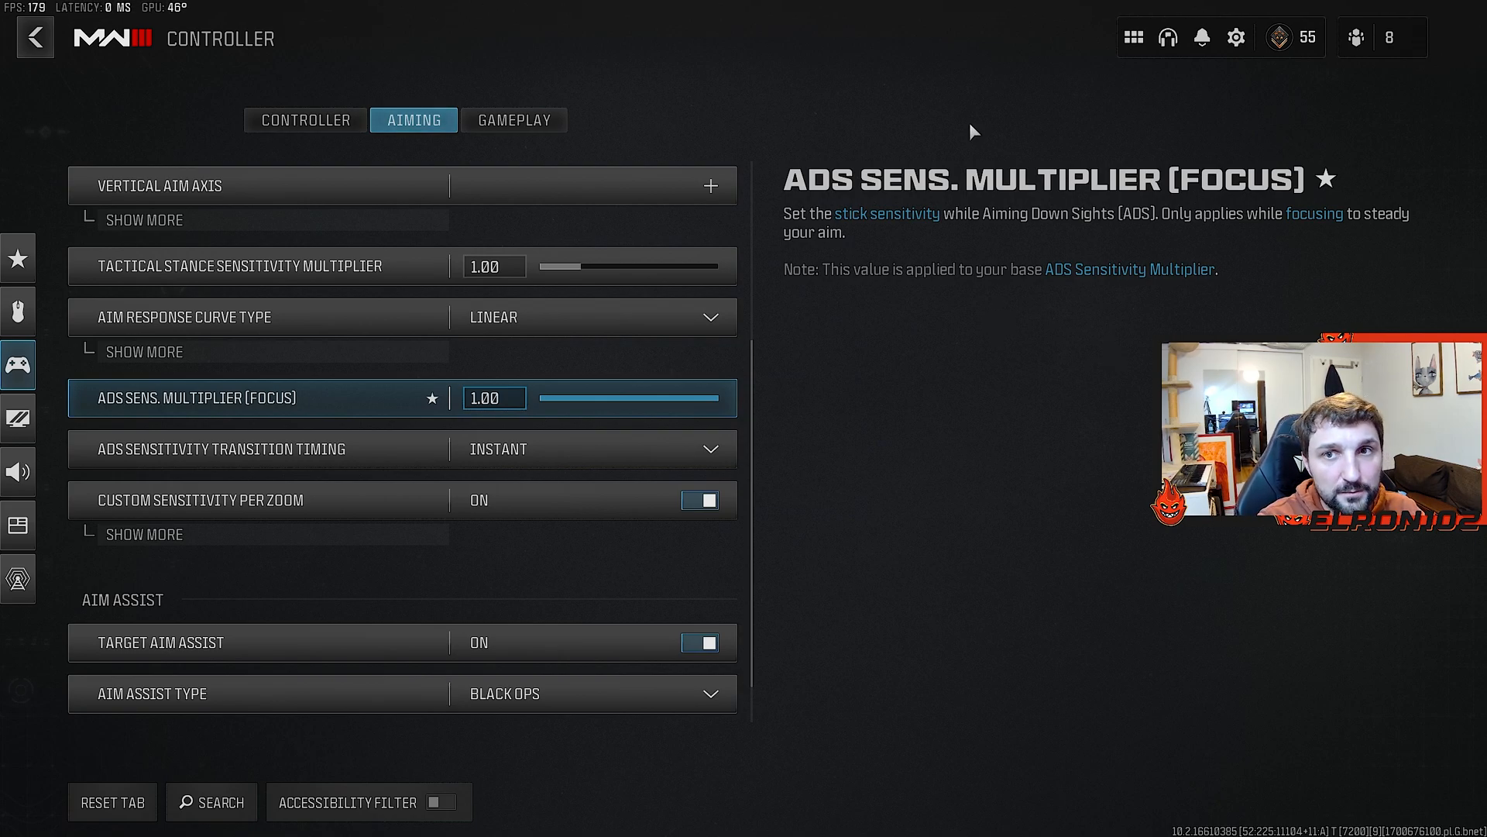